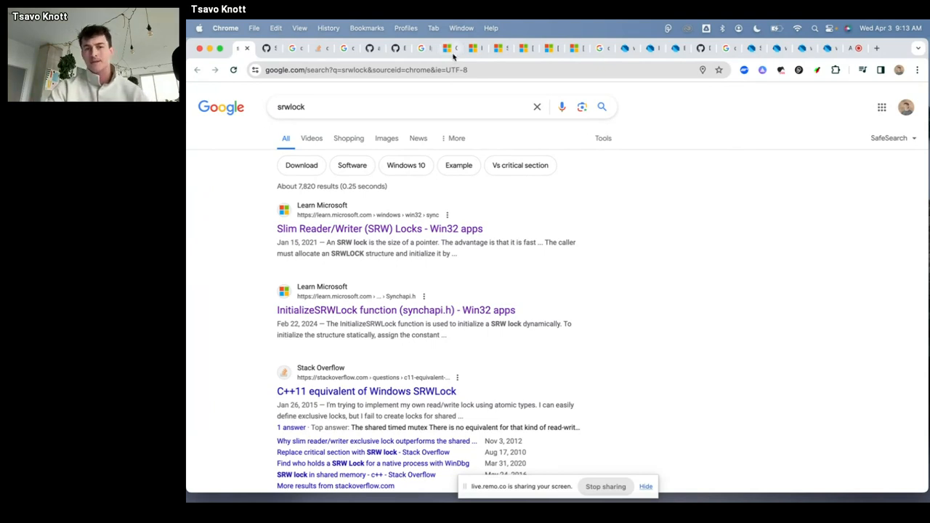
- Review Microsoft's Slim Reader/Writer Locks page, checking the win32 and windows_foundation pub.dev results in between
{"action": "left_click", "coordinate": [379, 228]}
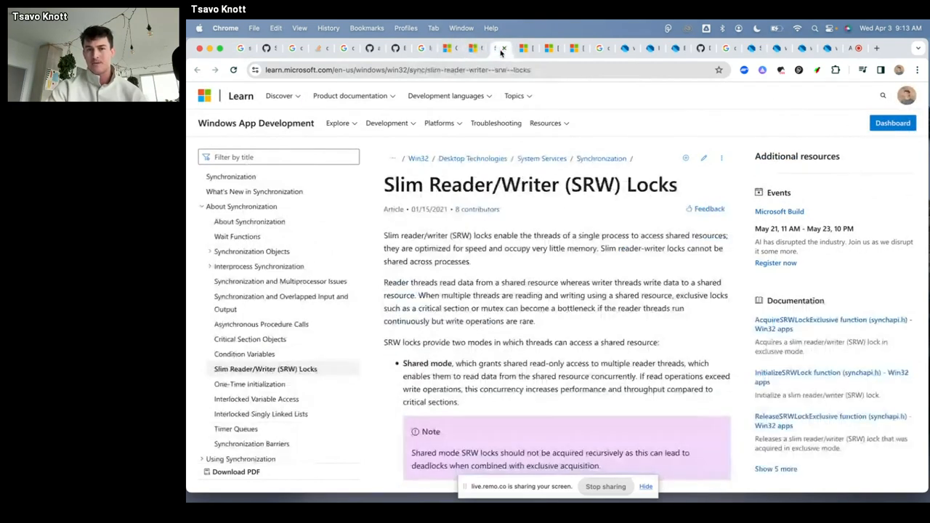
{"action": "left_click", "coordinate": [503, 48]}
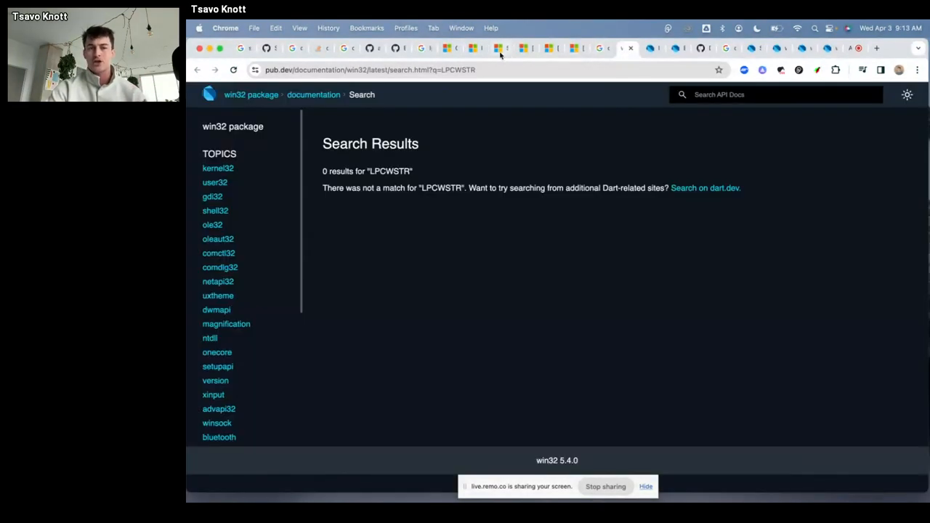
{"action": "left_click", "coordinate": [475, 48]}
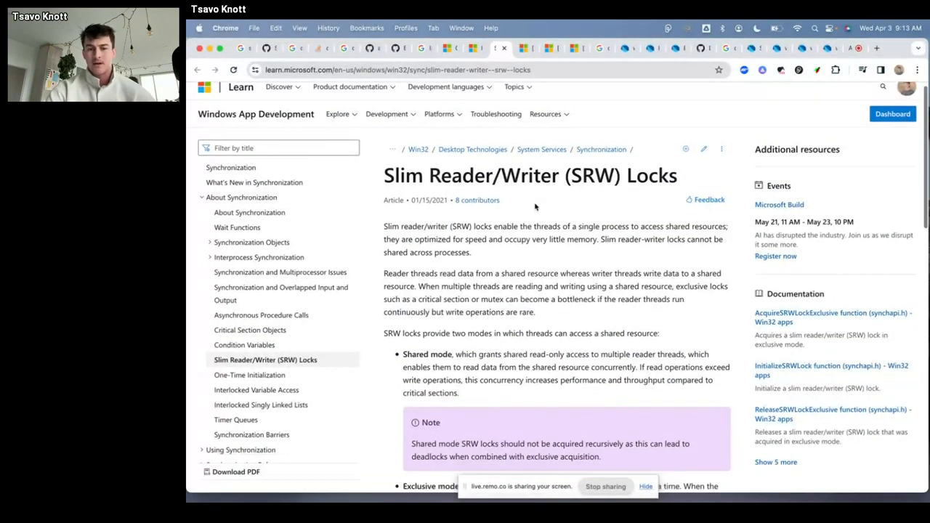
{"action": "scroll", "scroll_direction": "down", "scroll_amount": 3}
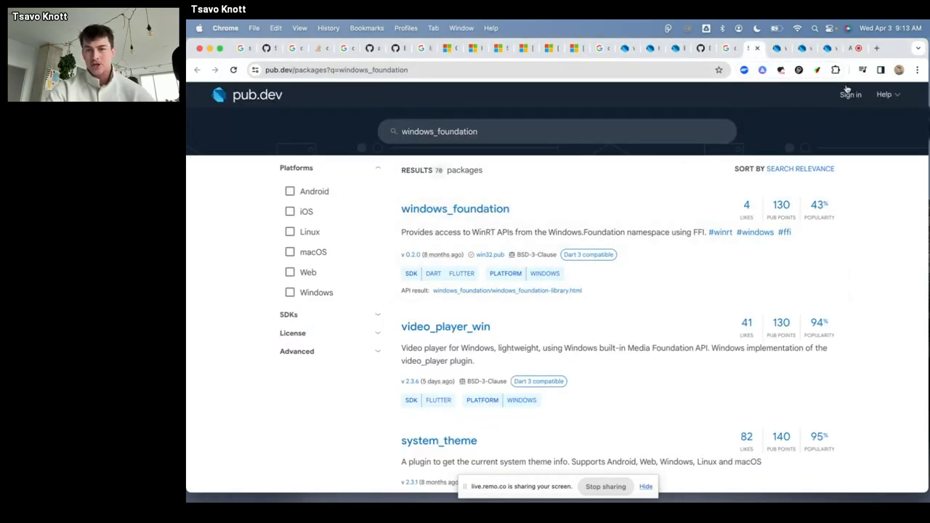
- Copy the _WindowsMutex class from native_synchronization's windows.dart on GitHub
{"action": "left_click", "coordinate": [878, 48]}
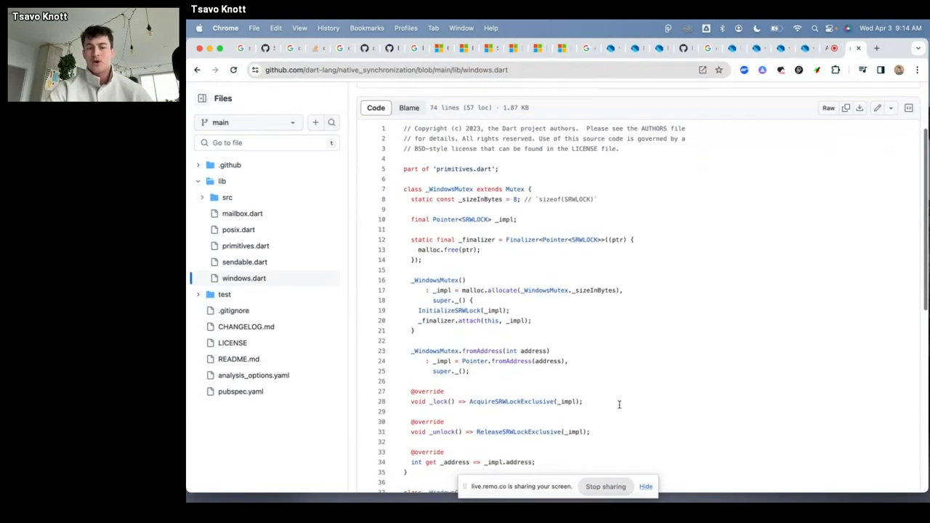
{"action": "scroll", "scroll_direction": "down", "scroll_amount": 3}
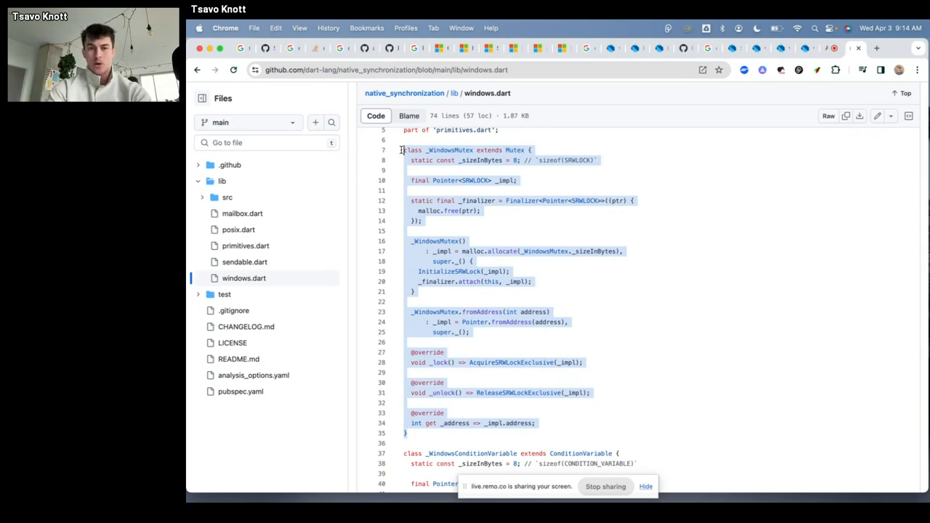
{"action": "key", "text": "cmd+space"}
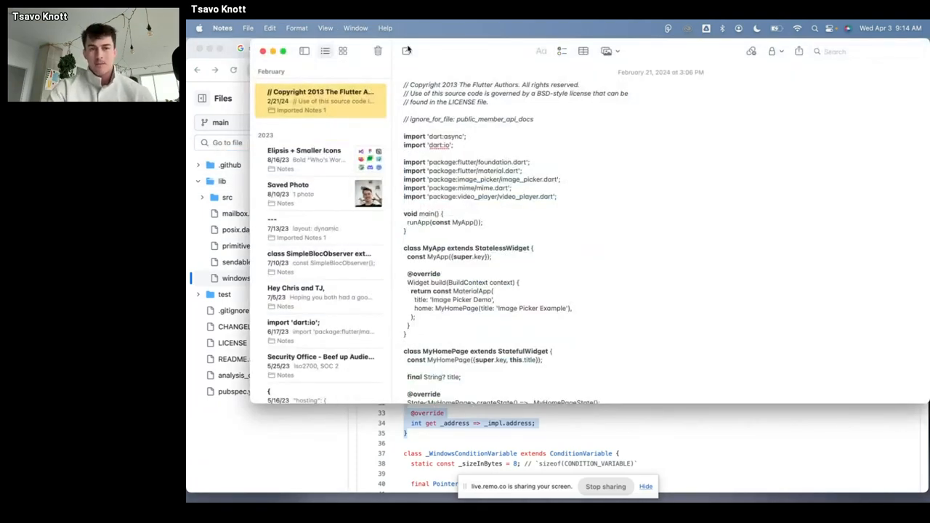
{"action": "left_click", "coordinate": [406, 51]}
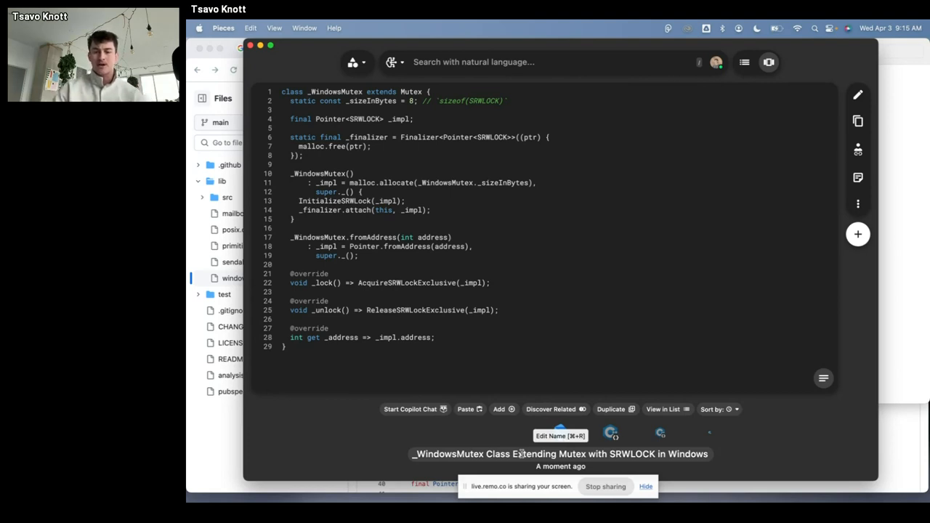
{"action": "left_click", "coordinate": [822, 377]}
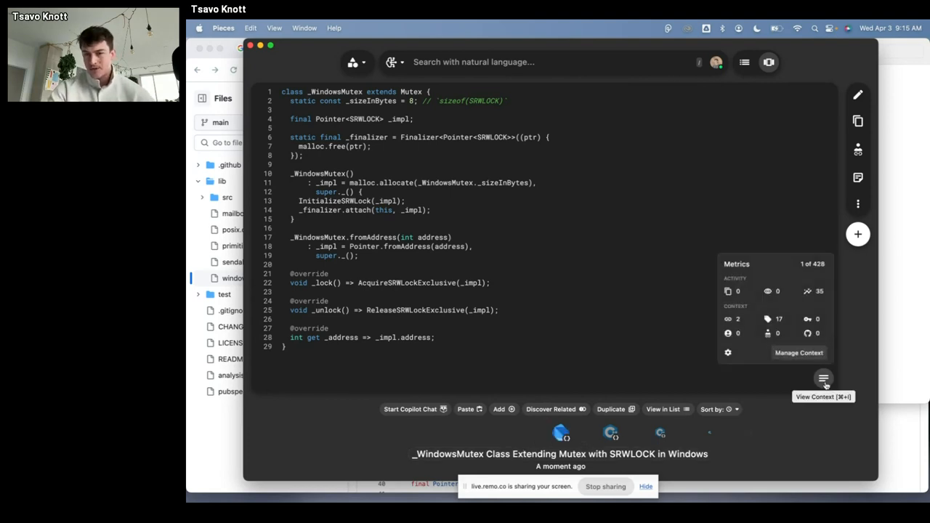
{"action": "left_click", "coordinate": [823, 378]}
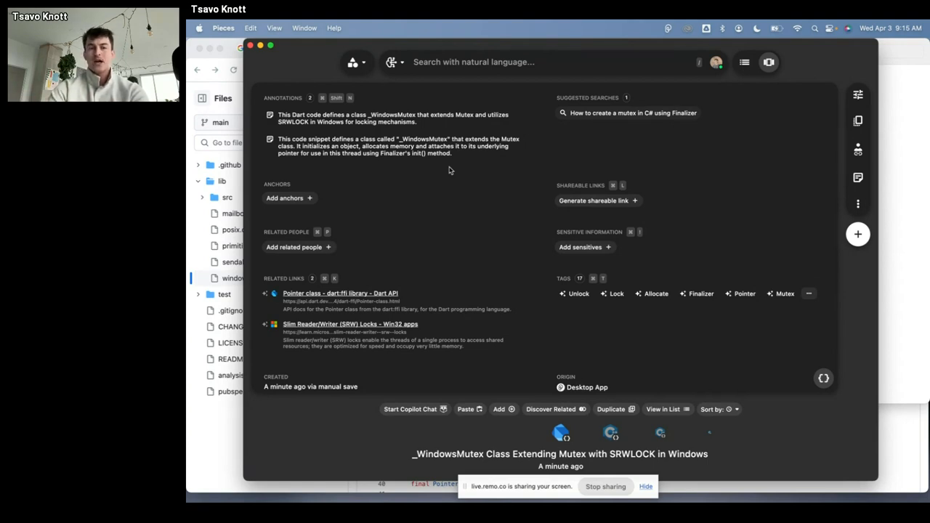
{"action": "mouse_move", "coordinate": [642, 134]}
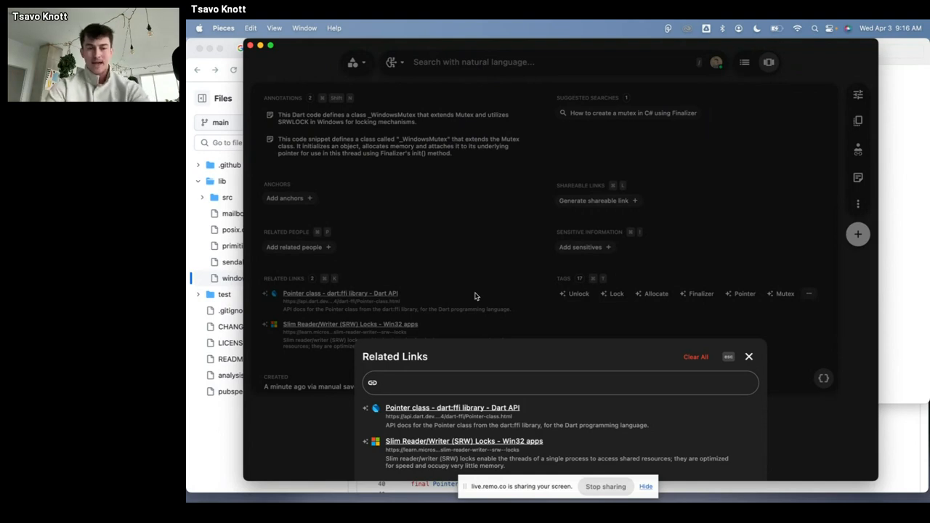
{"action": "left_click", "coordinate": [748, 356]}
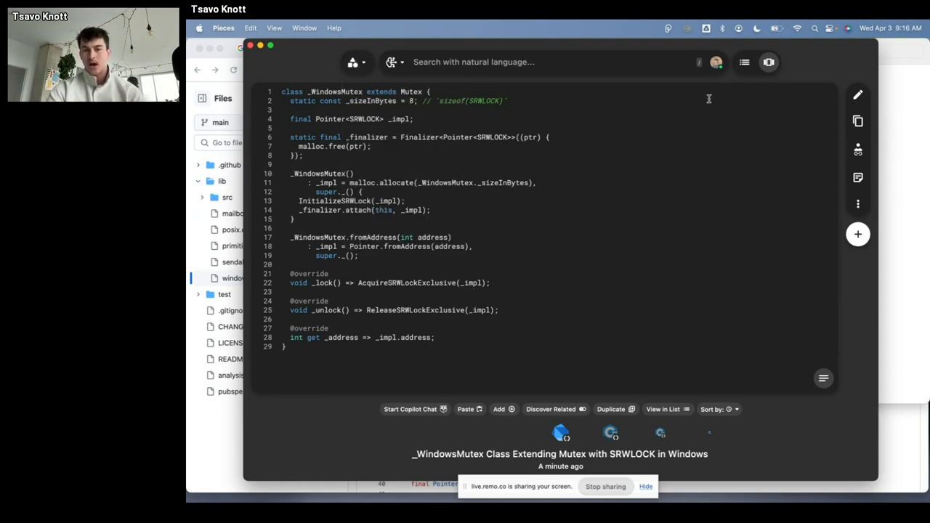
- Show saved snippets as a list, then switch the Pieces view to Copilot Chats
{"action": "left_click", "coordinate": [743, 61]}
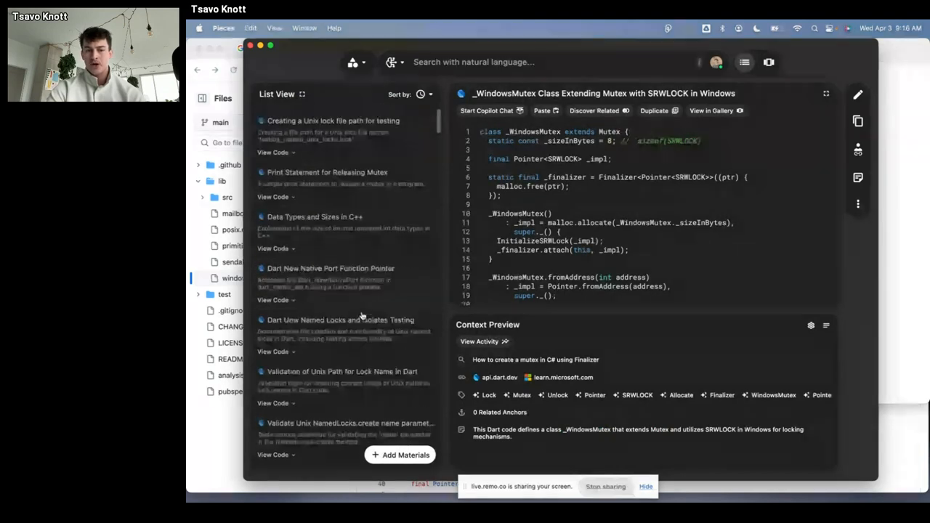
{"action": "scroll", "scroll_direction": "down", "scroll_amount": 3}
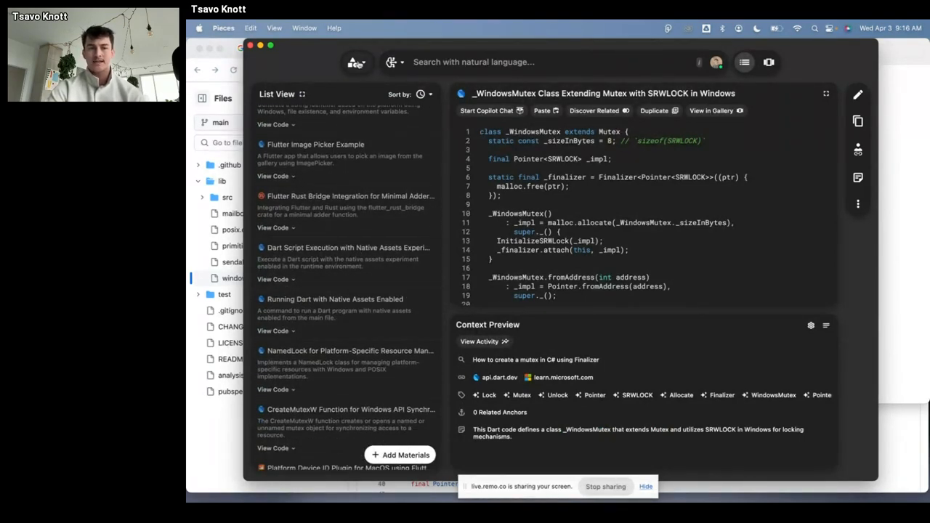
{"action": "left_click", "coordinate": [356, 61]}
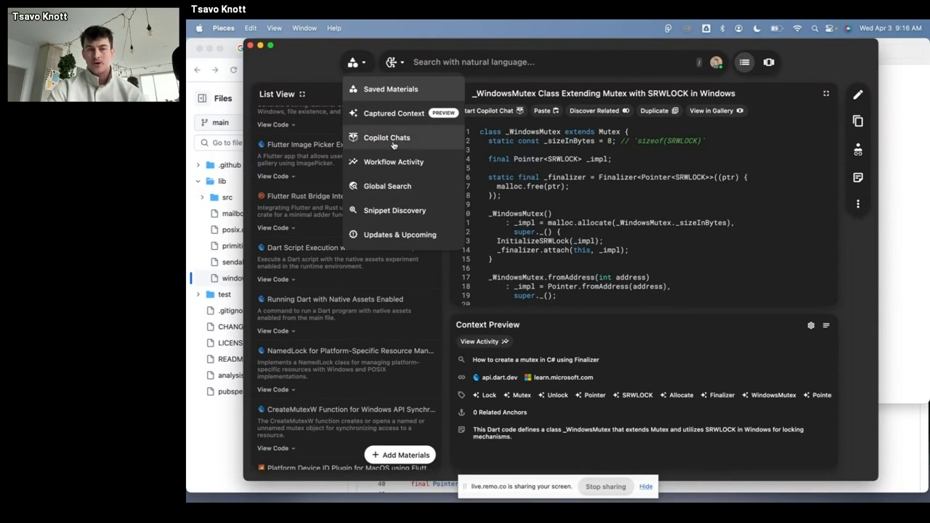
{"action": "left_click", "coordinate": [387, 137]}
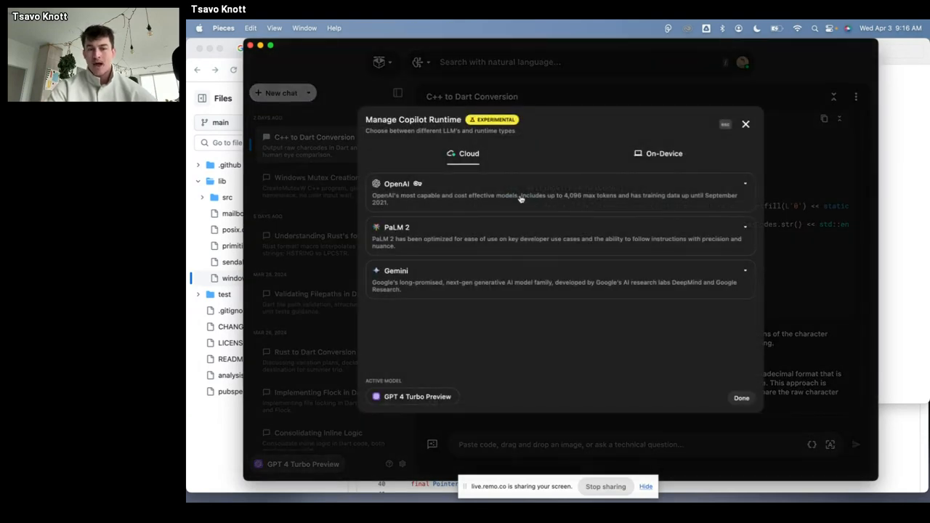
- Expand Gemini's cloud models, then browse on-device models with Mistral's 7B and 7B GPU variants
{"action": "left_click", "coordinate": [744, 183]}
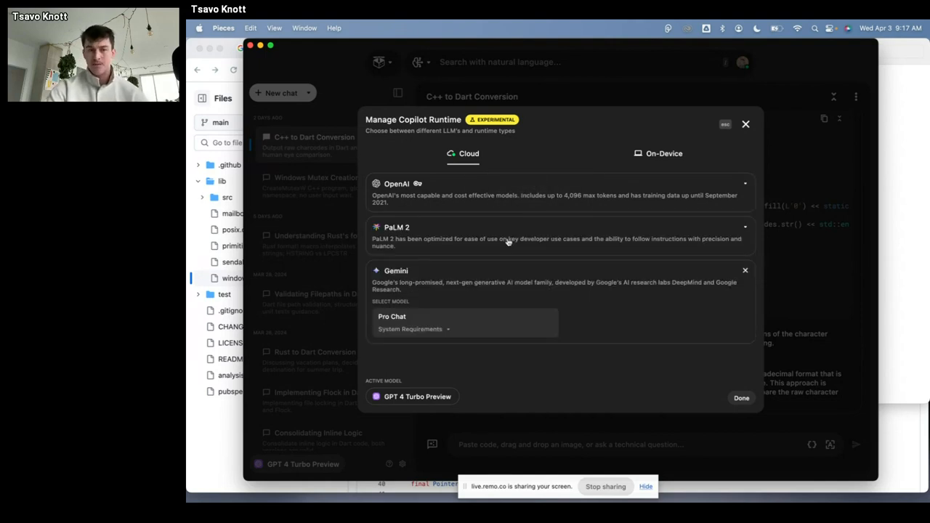
{"action": "left_click", "coordinate": [662, 154]}
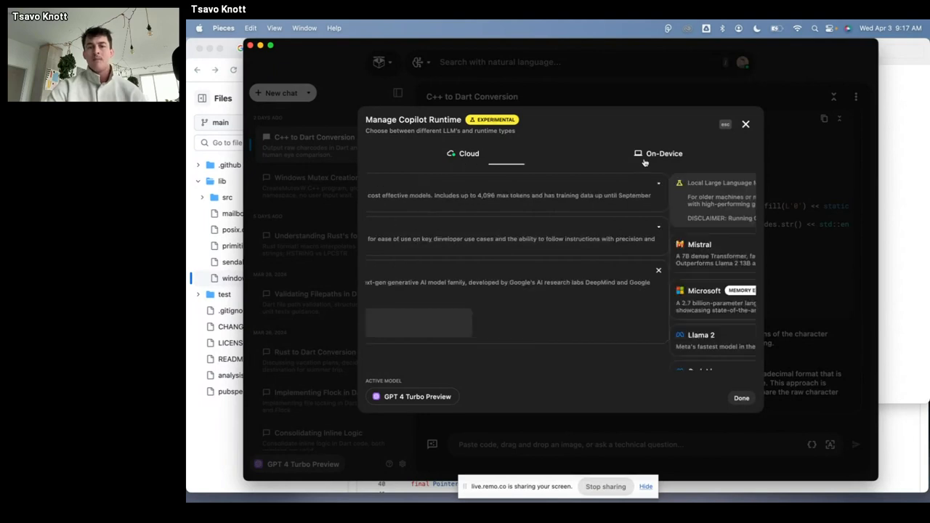
{"action": "left_click", "coordinate": [659, 154]}
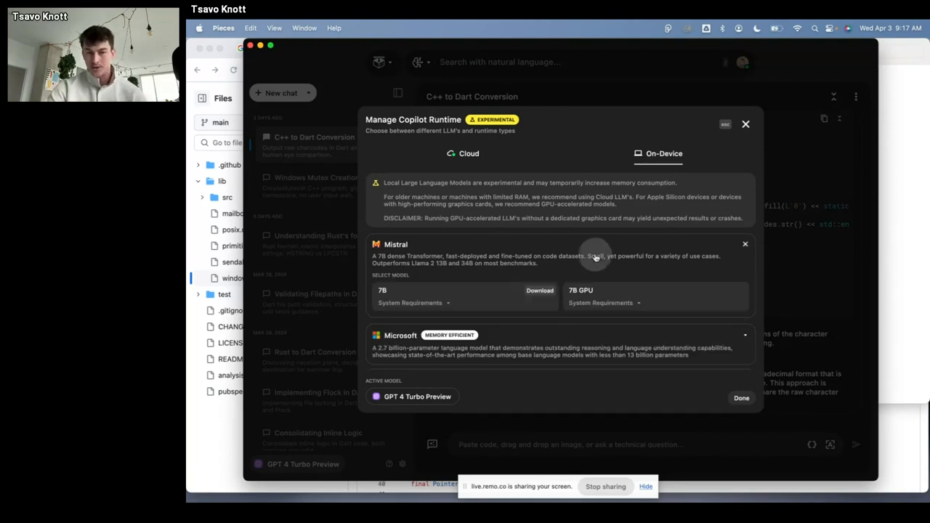
{"action": "scroll", "scroll_direction": "down", "scroll_amount": 3}
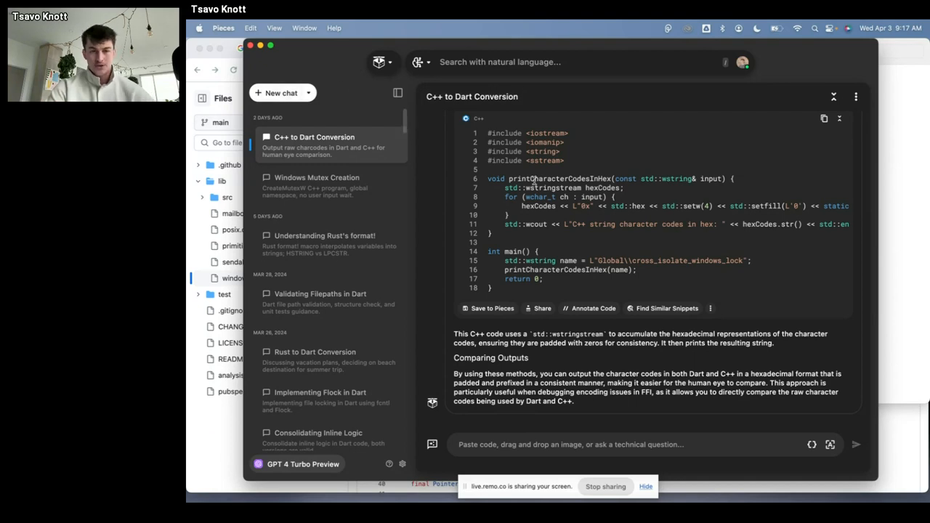
- Review the Dart FFI mutex code in the Windows Mutex Creation copilot chat
{"action": "left_click", "coordinate": [316, 177]}
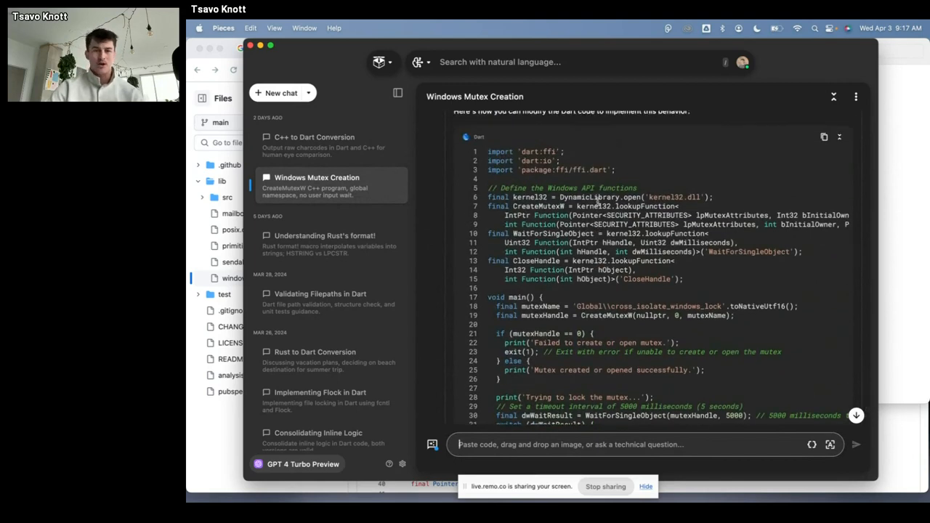
{"action": "scroll", "scroll_direction": "down", "scroll_amount": 3}
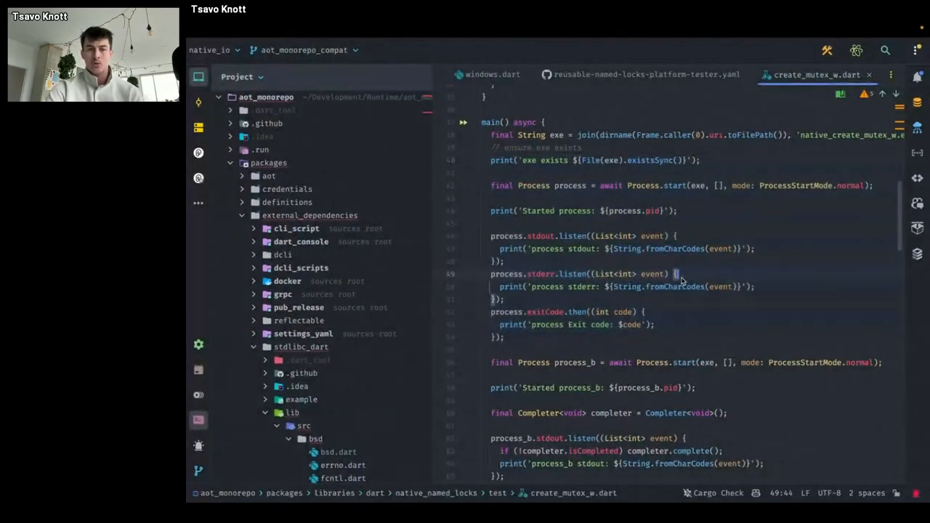
{"action": "scroll", "scroll_direction": "down", "scroll_amount": 3}
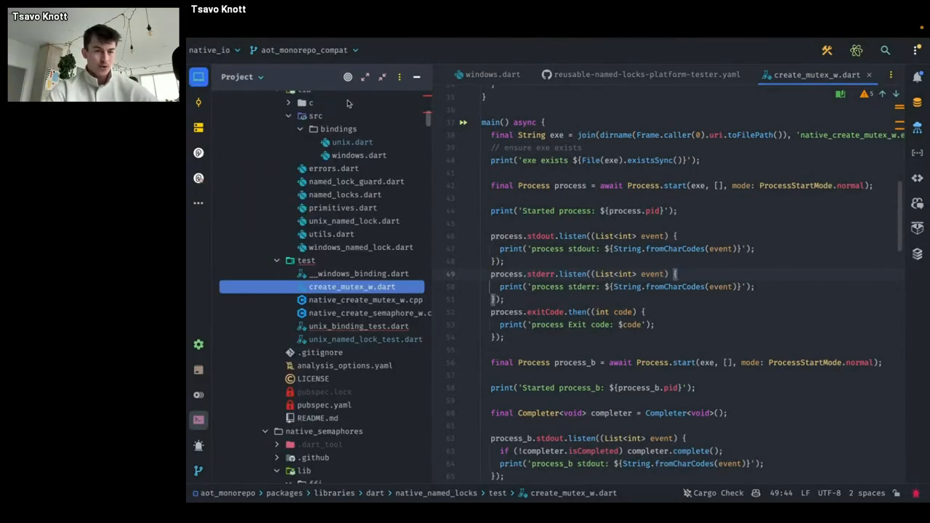
{"action": "scroll", "scroll_direction": "down", "scroll_amount": 3}
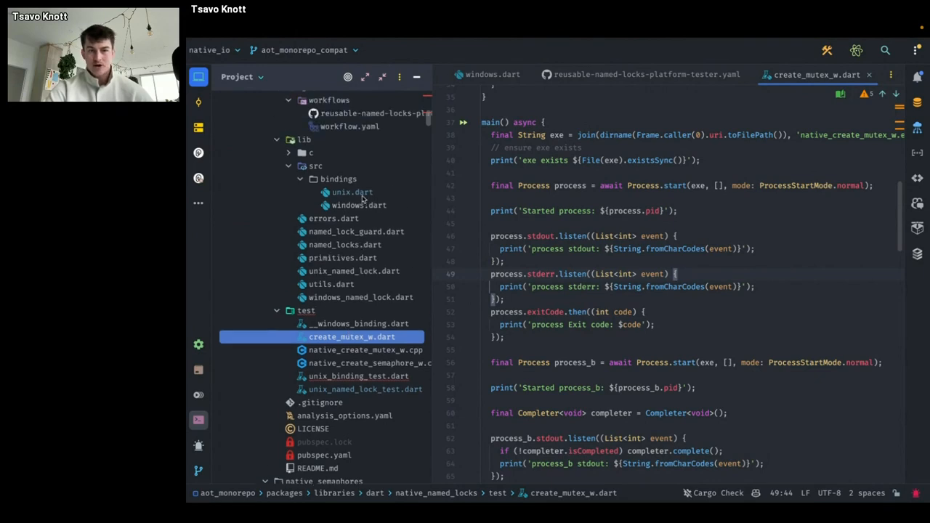
{"action": "left_click", "coordinate": [358, 205]}
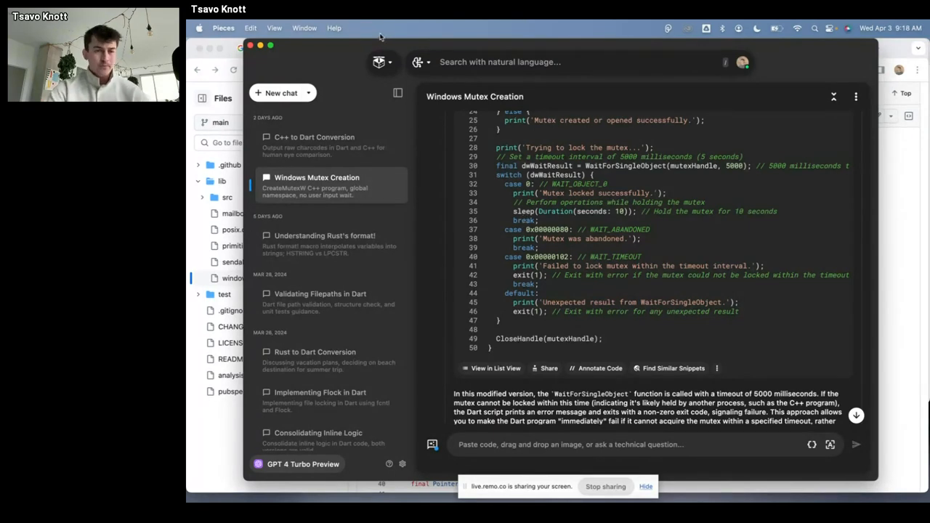
- Run the suggested Flutter ImagePicker pickImage search in Global Search, then switch to Workflow Activity
{"action": "left_click", "coordinate": [378, 62]}
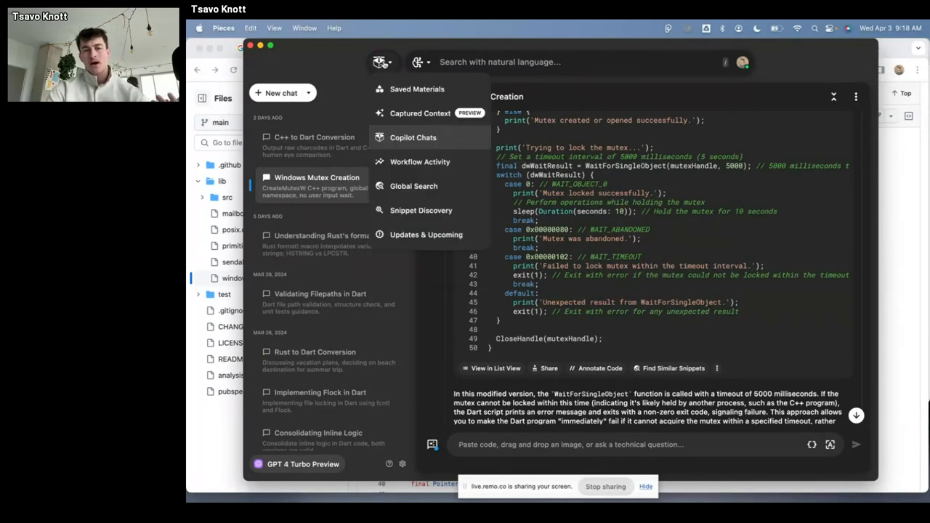
{"action": "left_click", "coordinate": [413, 186]}
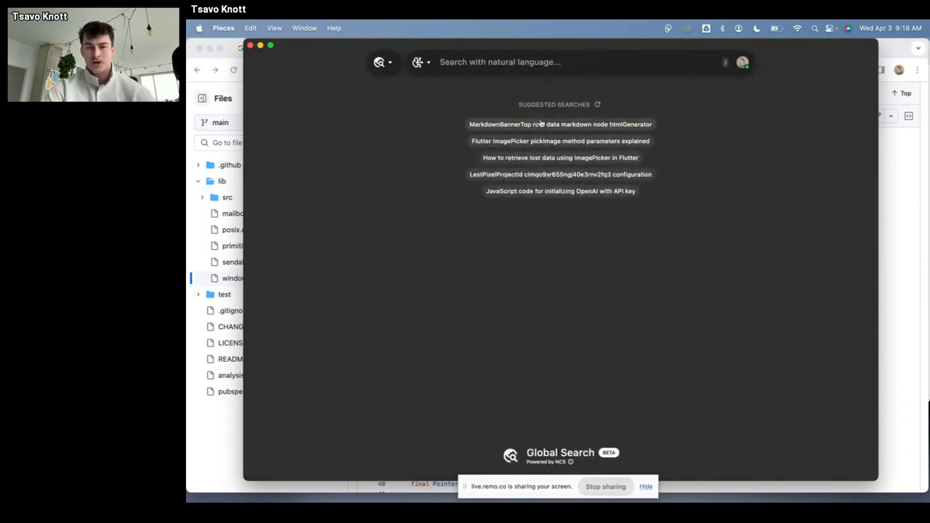
{"action": "left_click", "coordinate": [559, 141]}
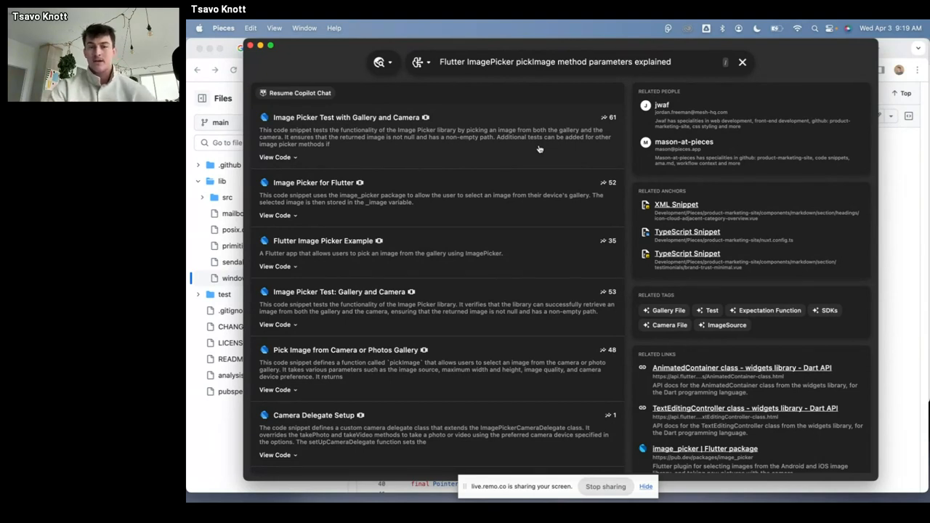
{"action": "left_click", "coordinate": [378, 61]}
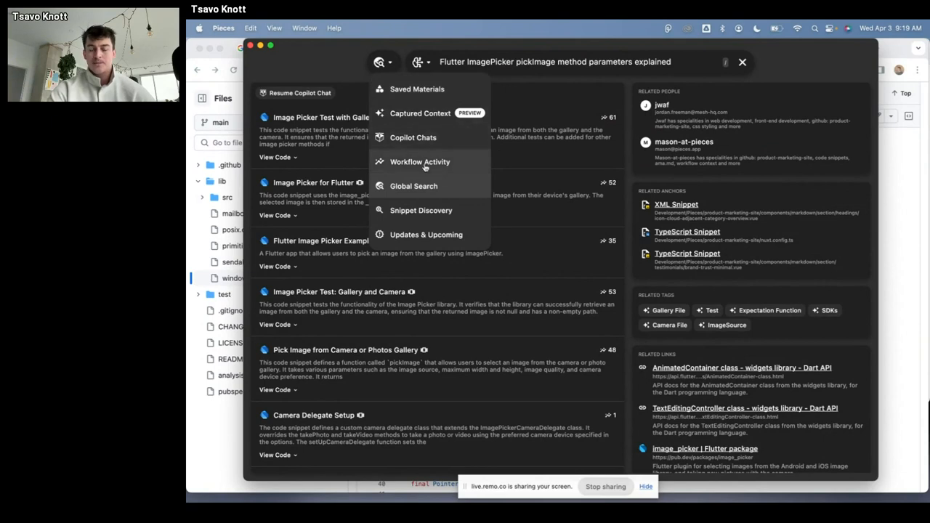
{"action": "left_click", "coordinate": [419, 162]}
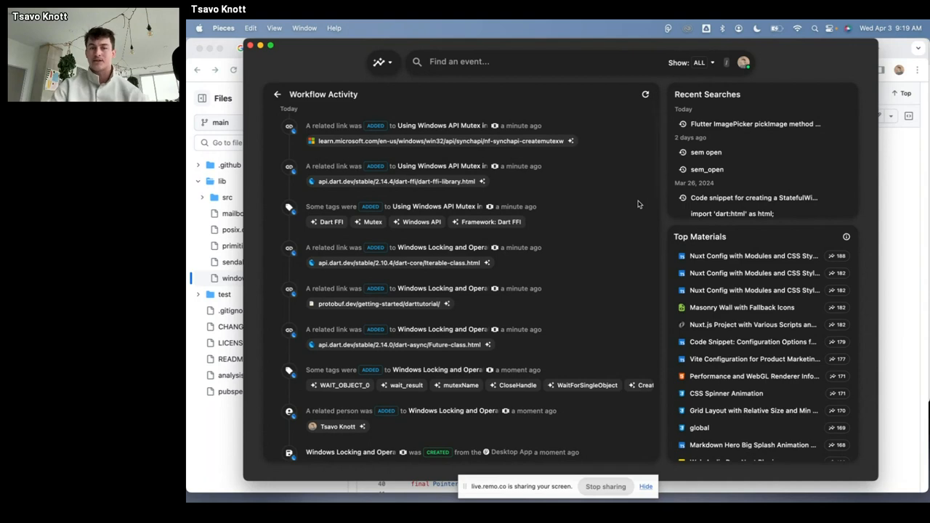
- Filter Workflow Activity to Referenced Events, scroll back through weeks, and return to Copilot Chats
{"action": "left_click", "coordinate": [698, 62]}
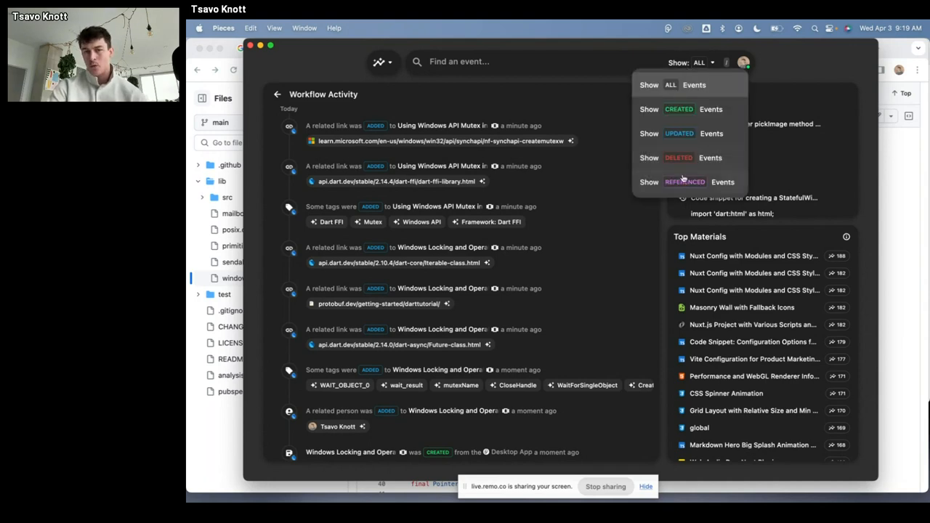
{"action": "left_click", "coordinate": [683, 182]}
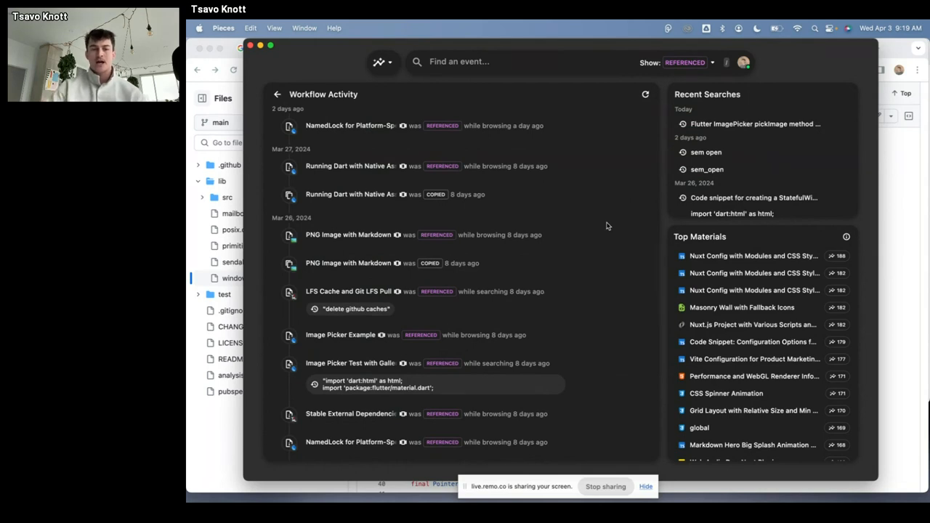
{"action": "scroll", "scroll_direction": "down", "scroll_amount": 3}
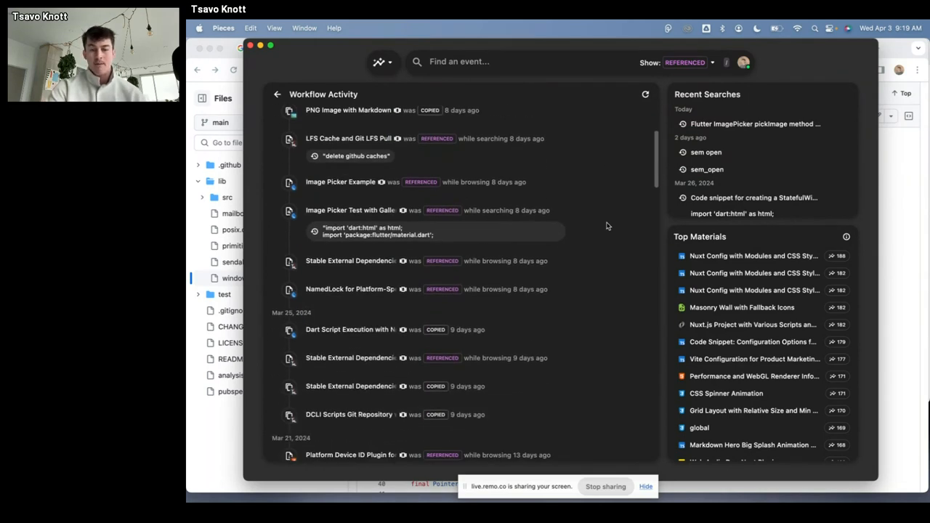
{"action": "scroll", "scroll_direction": "down", "scroll_amount": 3}
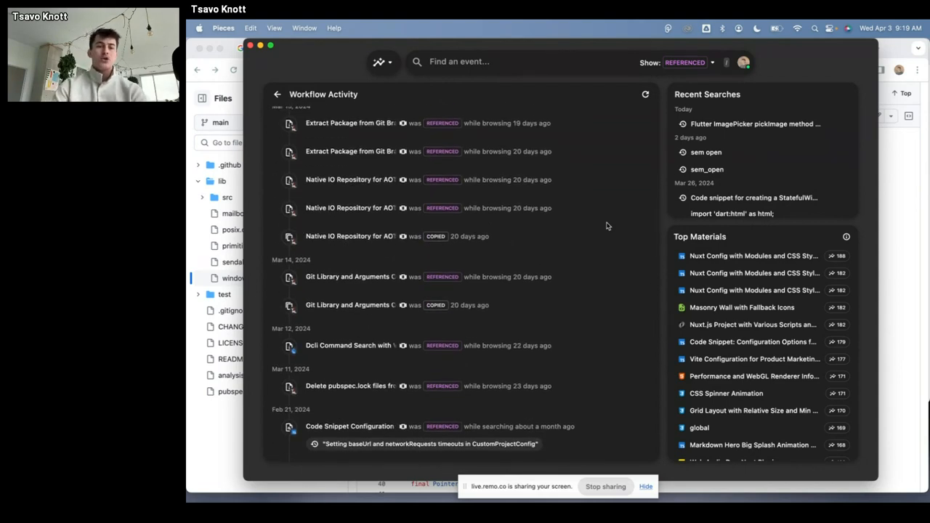
{"action": "left_click", "coordinate": [378, 61]}
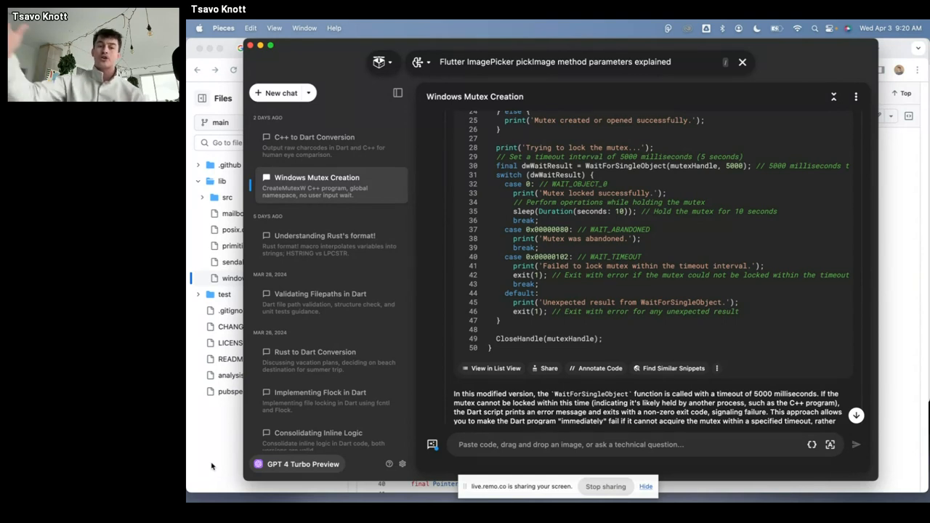
{"action": "mouse_move", "coordinate": [512, 282]}
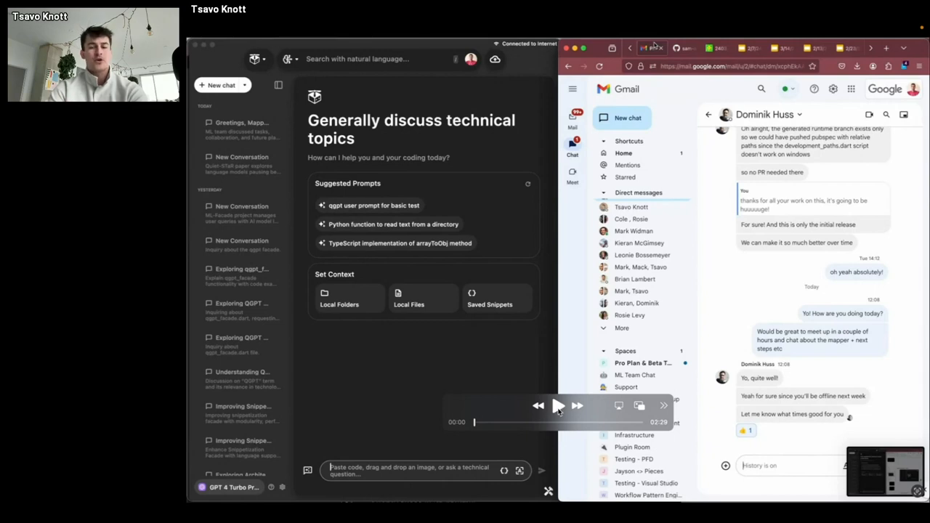
- Start the demo video and scroll through the arXiv paper
{"action": "left_click", "coordinate": [558, 405]}
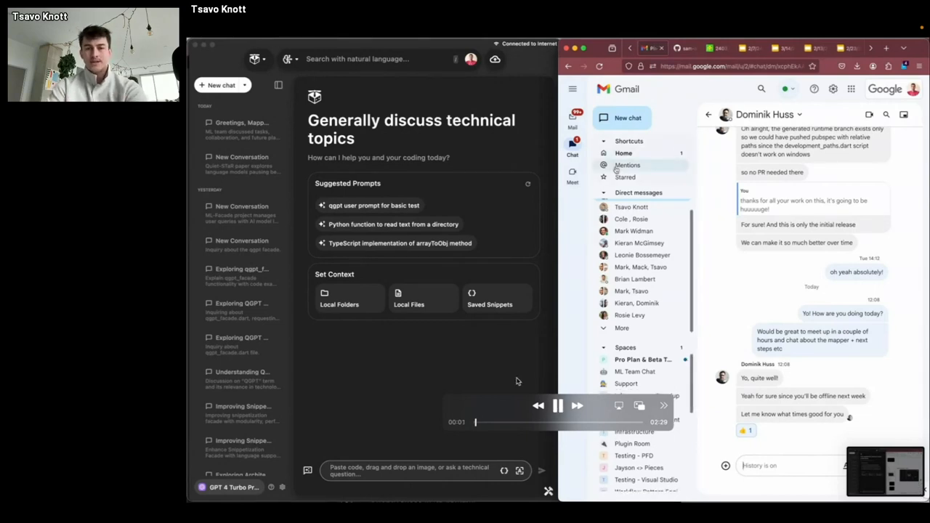
{"action": "left_click", "coordinate": [634, 375]}
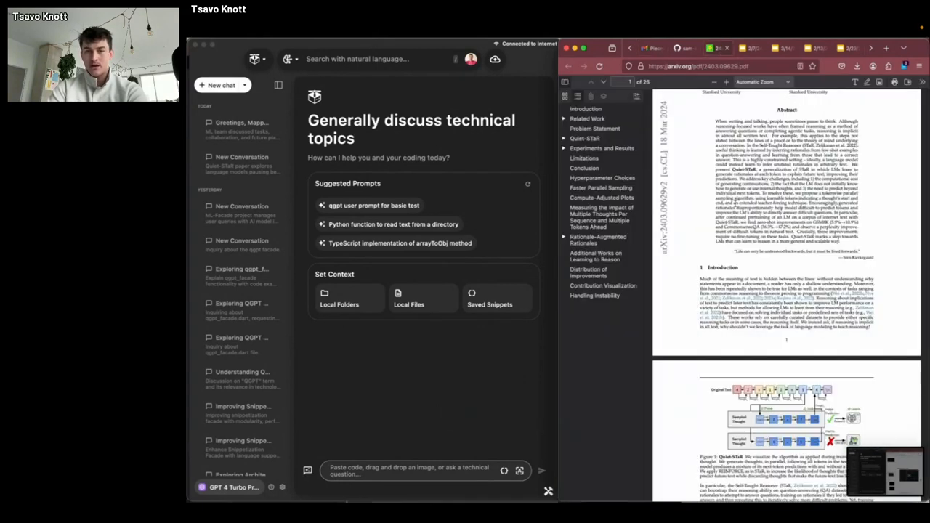
{"action": "scroll", "scroll_direction": "down", "scroll_amount": 3}
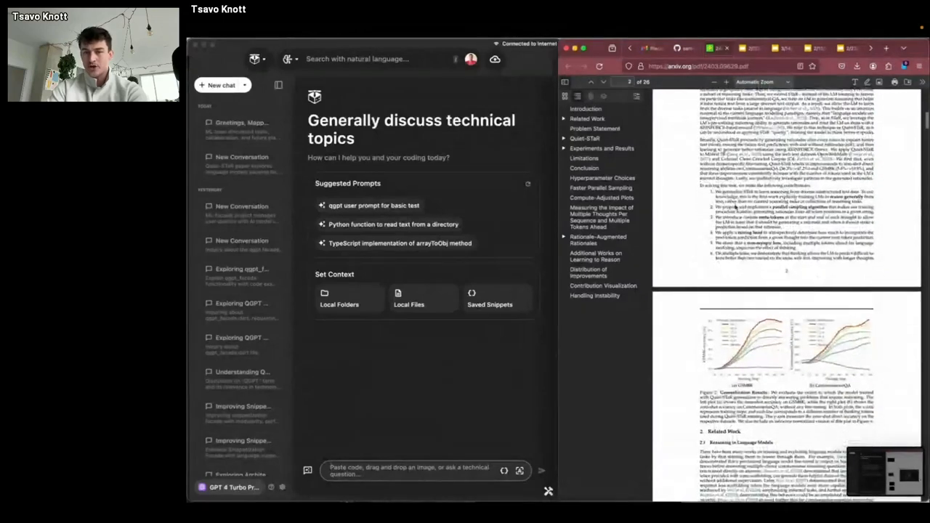
{"action": "scroll", "scroll_direction": "down", "scroll_amount": 3}
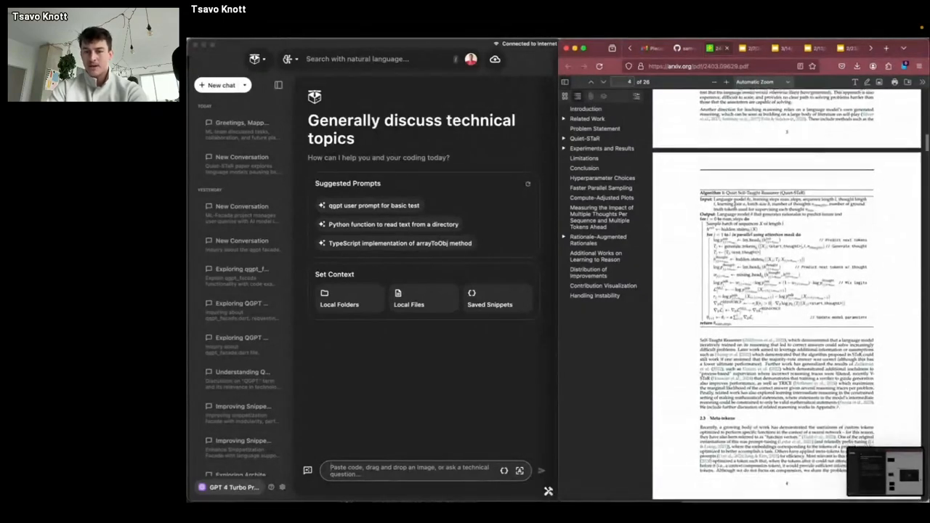
{"action": "scroll", "scroll_direction": "down", "scroll_amount": 3}
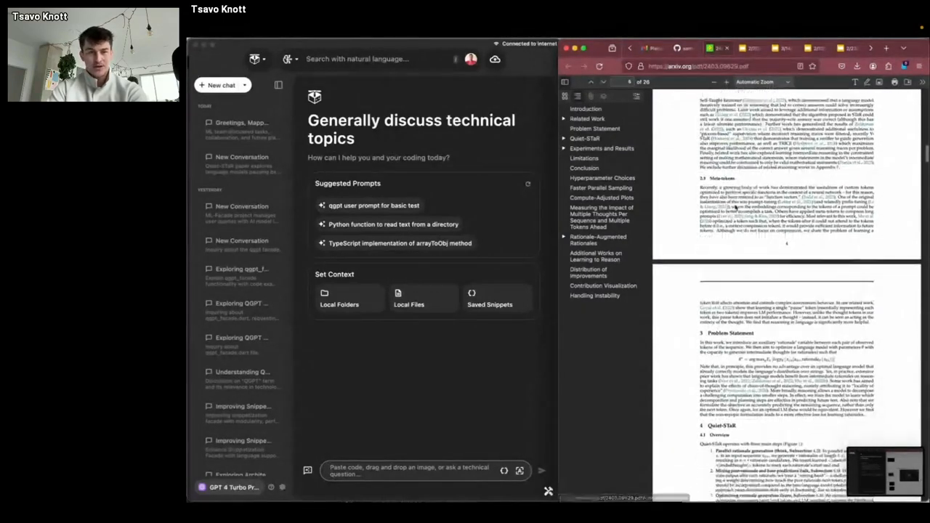
- Switch to the All Hands slide deck and show the Machine Learning and Customer slides
{"action": "left_click", "coordinate": [749, 48]}
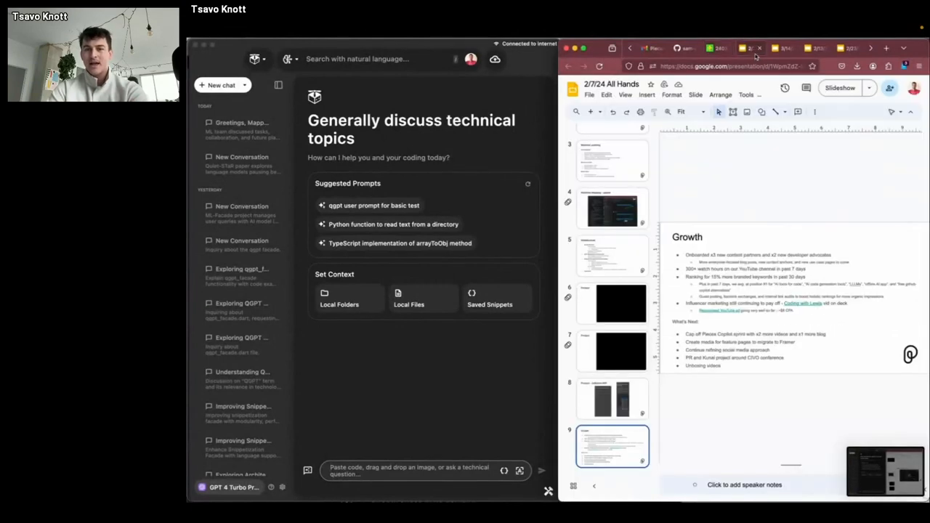
{"action": "left_click", "coordinate": [613, 256]}
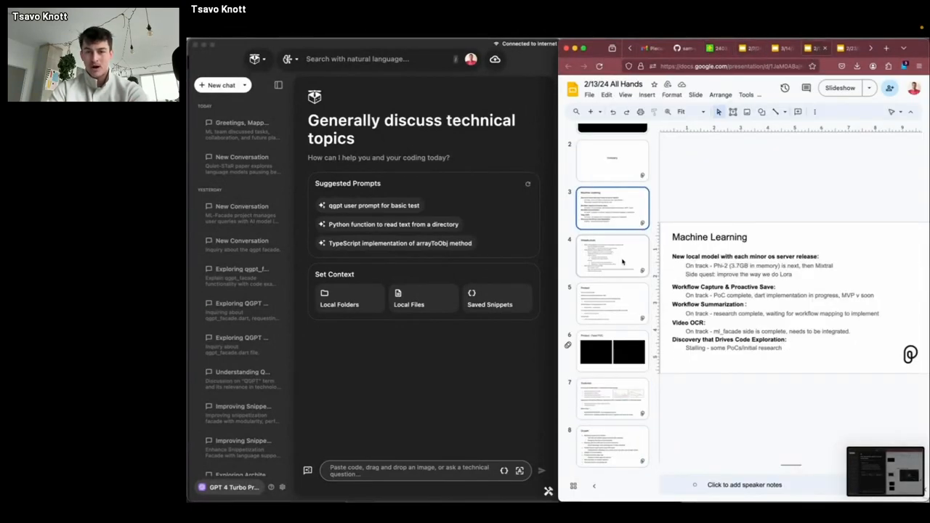
{"action": "left_click", "coordinate": [613, 398]}
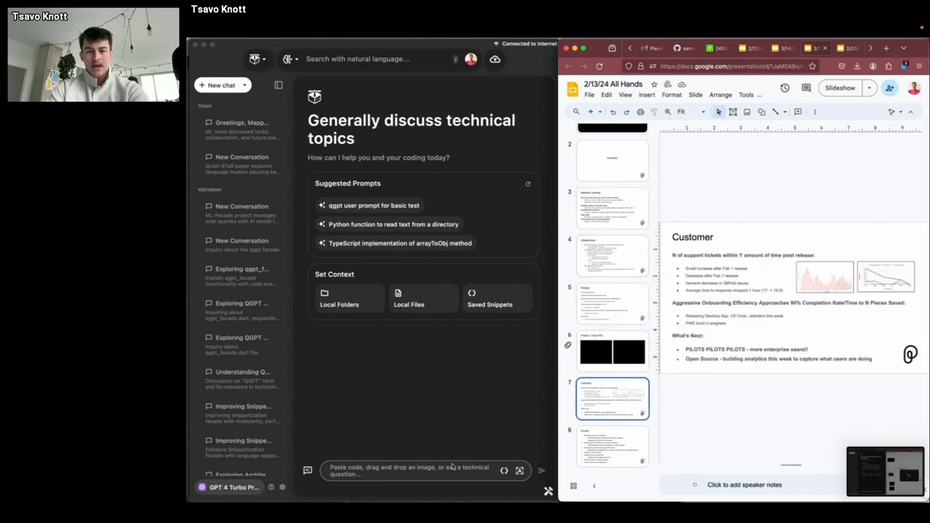
- Ask the copilot 'What was the issue we were discussing in the ml team chat?' and send it
{"action": "type", "text": "c"}
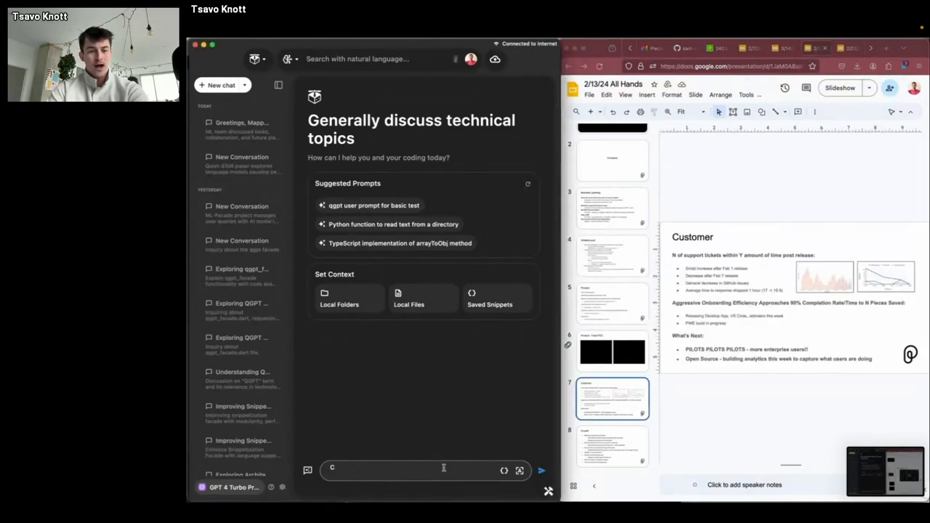
{"action": "type", "text": "What was the issue we were"}
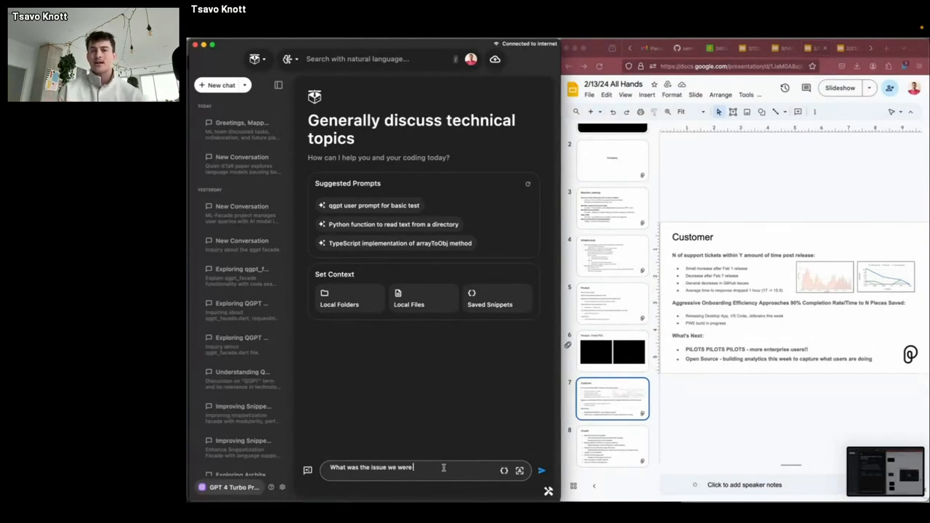
{"action": "type", "text": "discussing in the ml team chat?"}
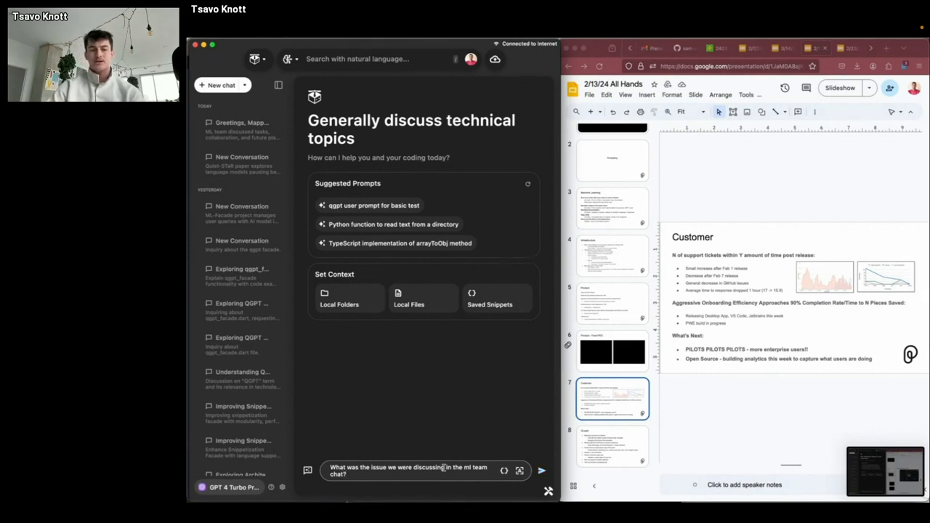
{"action": "left_click", "coordinate": [541, 470]}
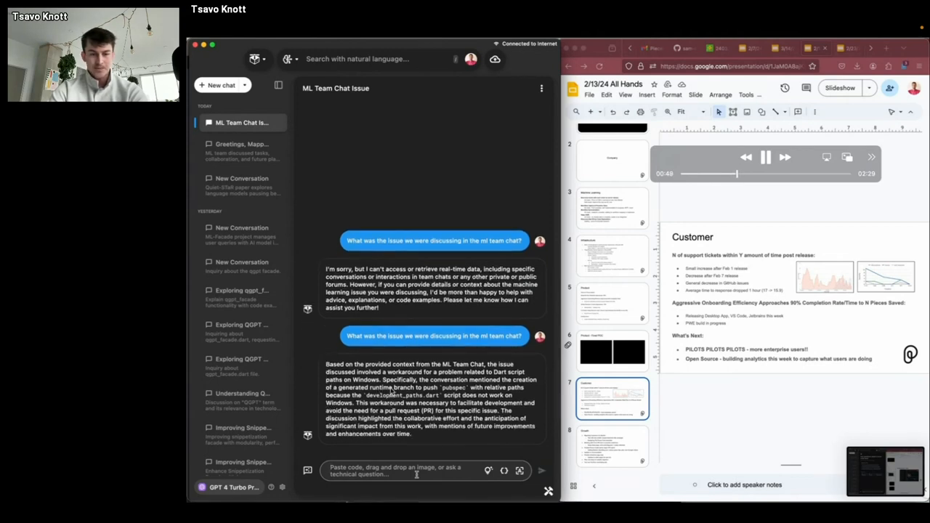
- Thank the copilot, request a roundup of the qstar paper, and read the Quiet-STaR summary to its conclusion
{"action": "type", "text": "Thank"}
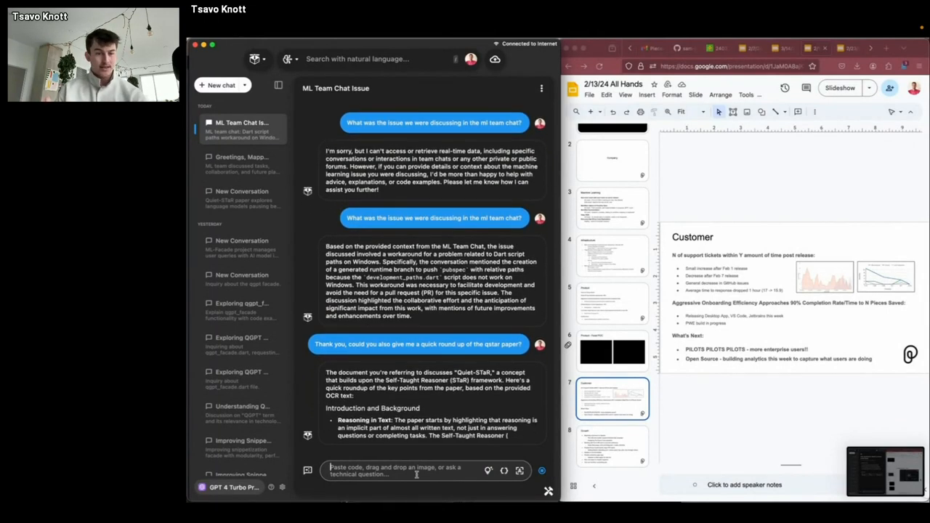
{"action": "scroll", "scroll_direction": "down", "scroll_amount": 3}
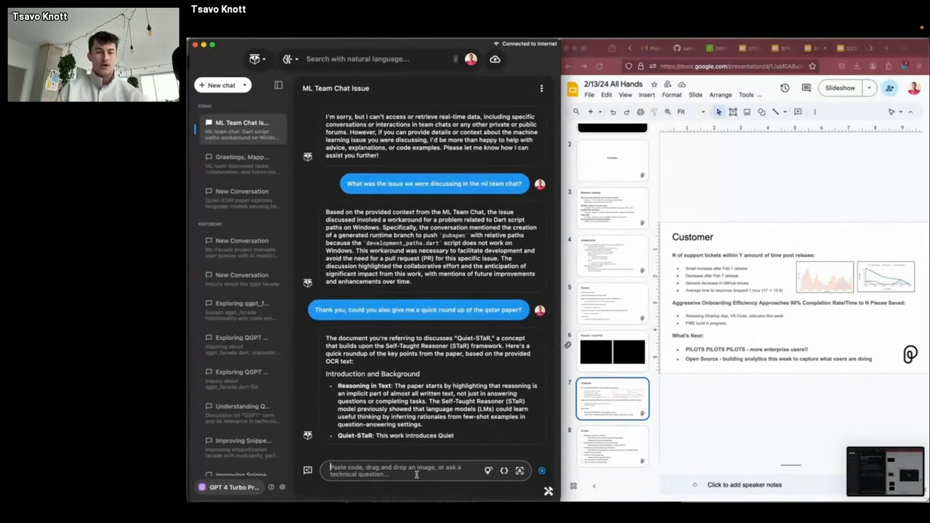
{"action": "scroll", "scroll_direction": "down", "scroll_amount": 3}
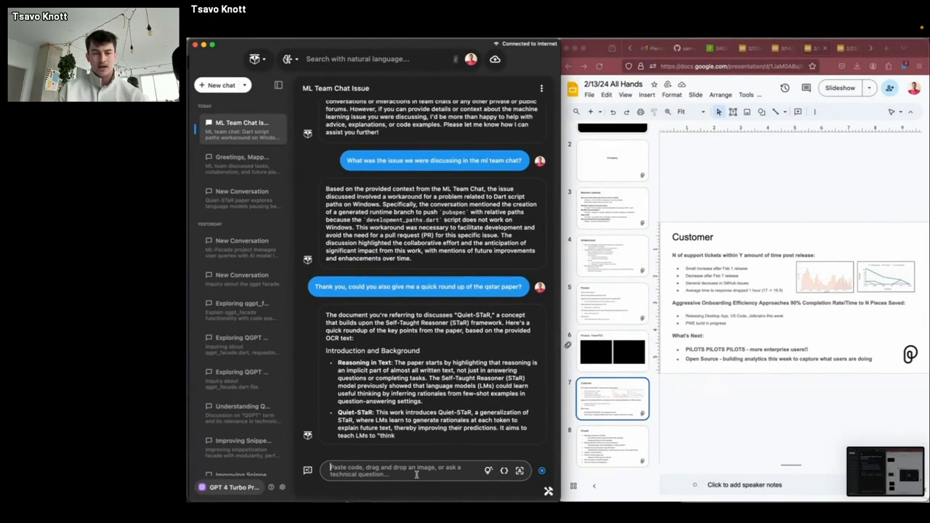
{"action": "scroll", "scroll_direction": "down", "scroll_amount": 3}
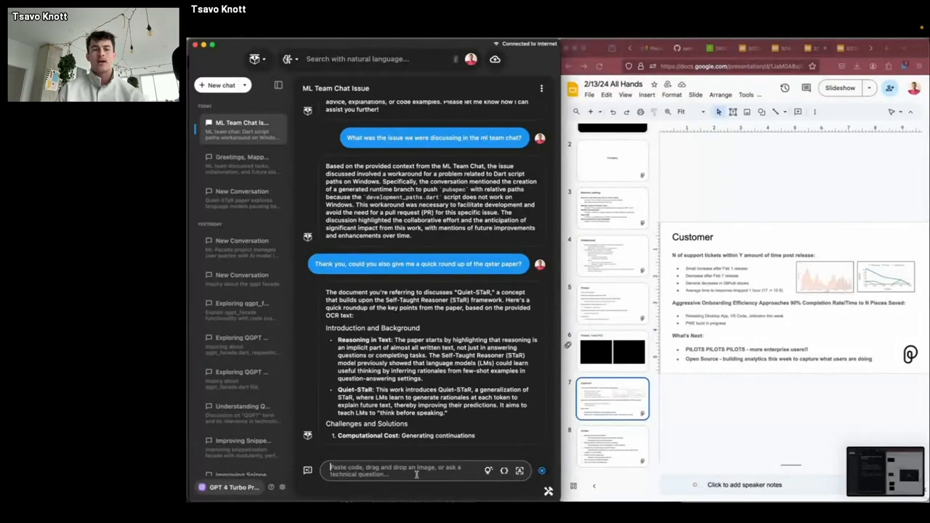
{"action": "scroll", "scroll_direction": "down", "scroll_amount": 3}
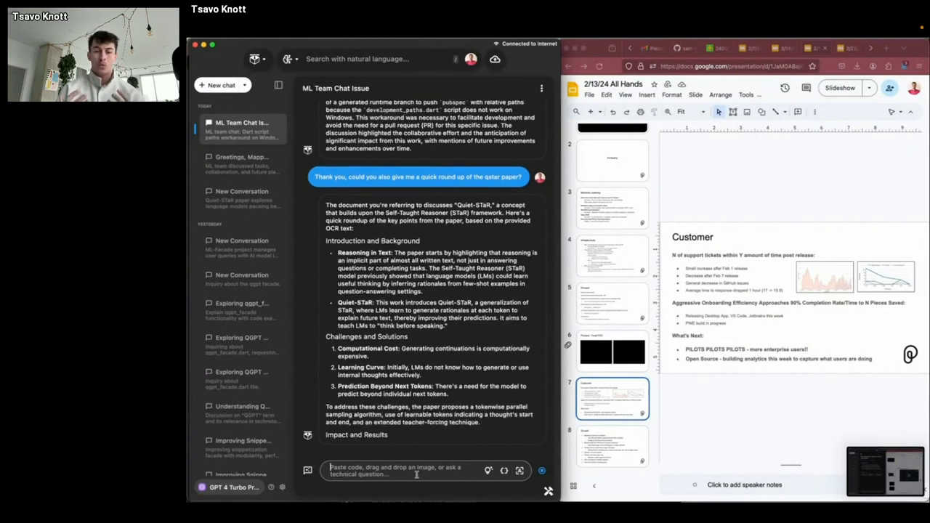
{"action": "scroll", "scroll_direction": "down", "scroll_amount": 3}
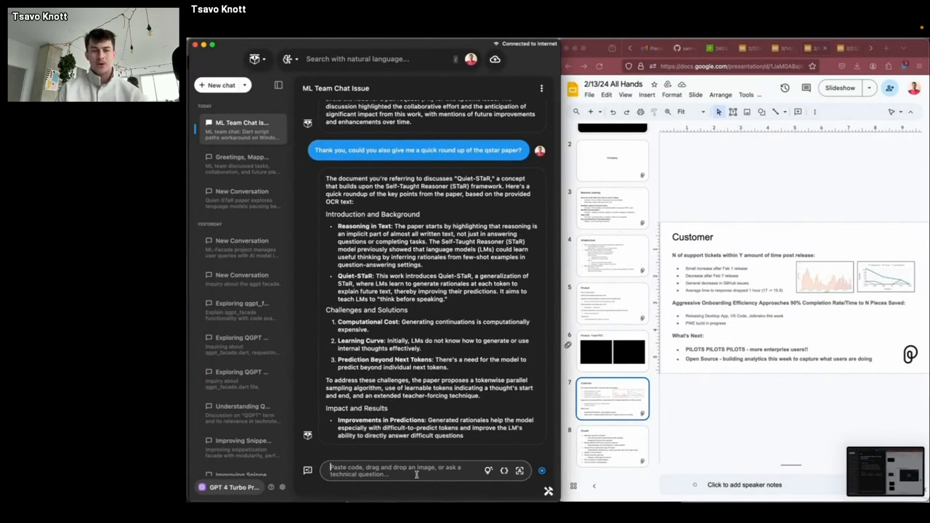
{"action": "scroll", "scroll_direction": "down", "scroll_amount": 3}
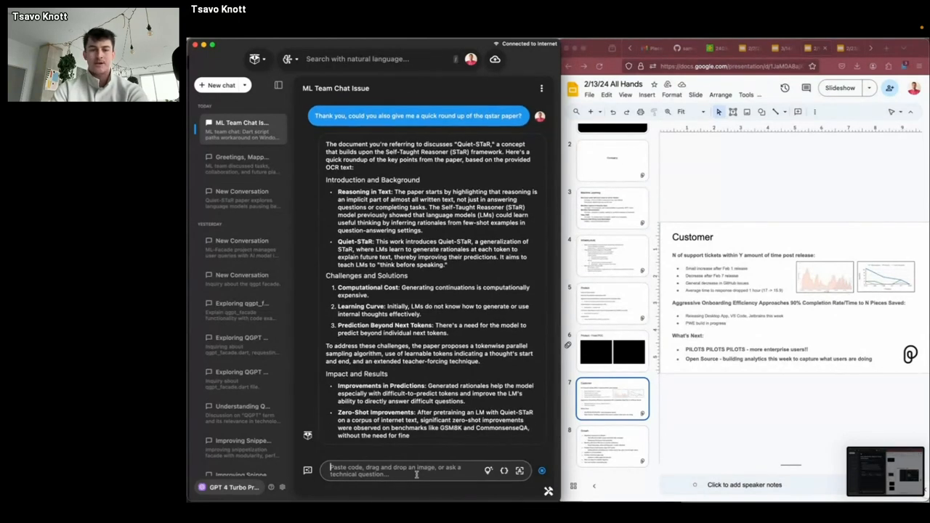
{"action": "scroll", "scroll_direction": "down", "scroll_amount": 3}
{"action": "type", "text": "Awesome, thank you! Las"}
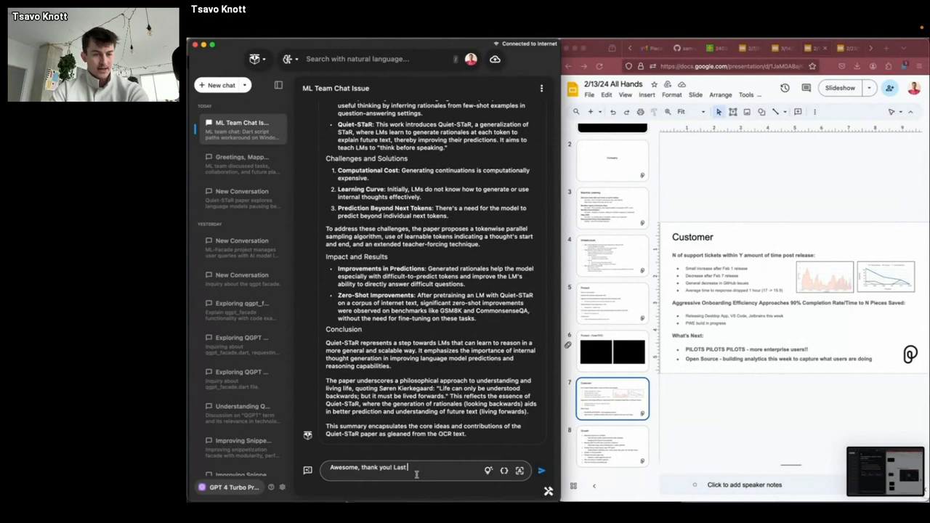
- Ask the copilot to summarize the all hands slides, then begin replying 'You do have the'
{"action": "type", "text": "thing,"}
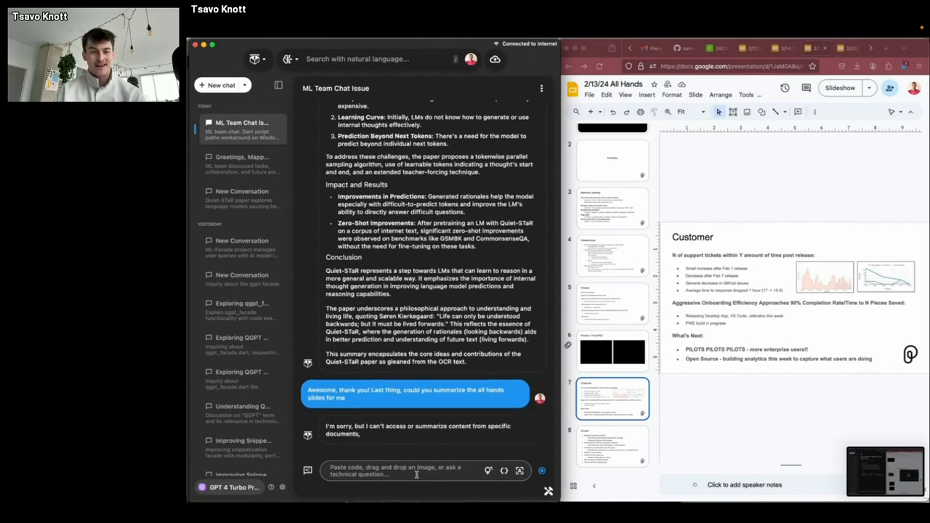
{"action": "type", "text": "Y"}
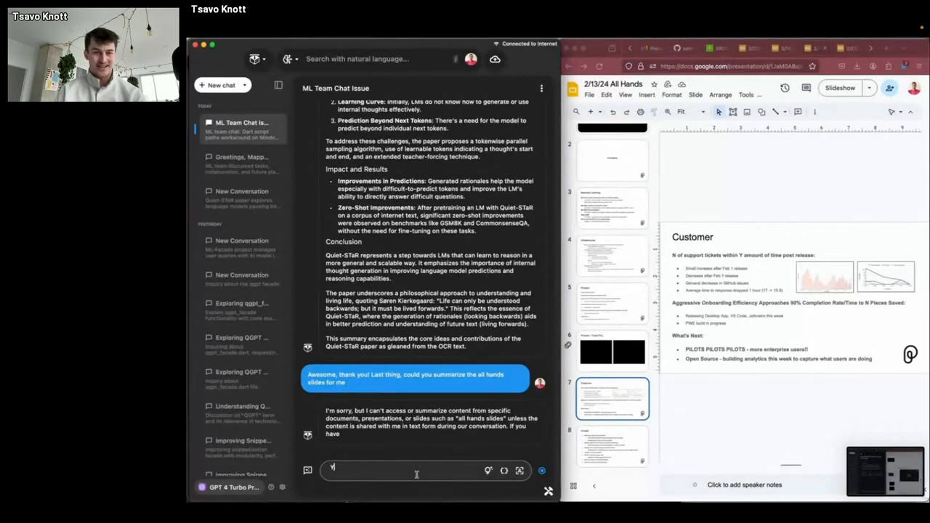
{"action": "type", "text": "You do have the content, the google slides all"}
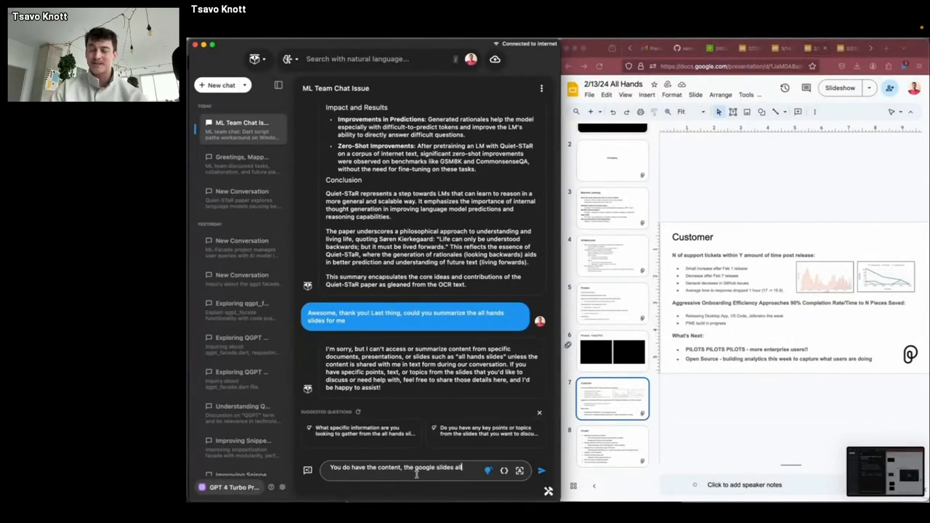
- Send 'You do have the content, the google slides all hands deck' to the copilot
{"action": "type", "text": "hands deck"}
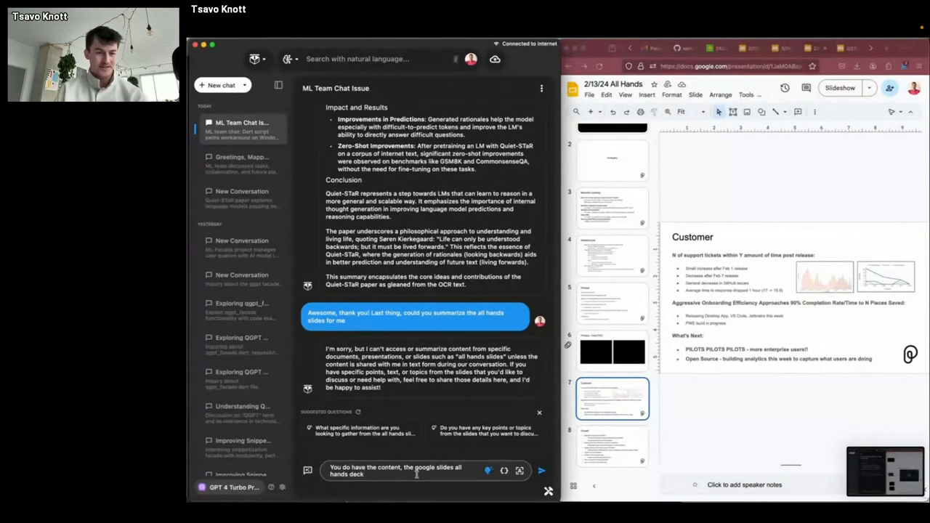
{"action": "left_click", "coordinate": [540, 471]}
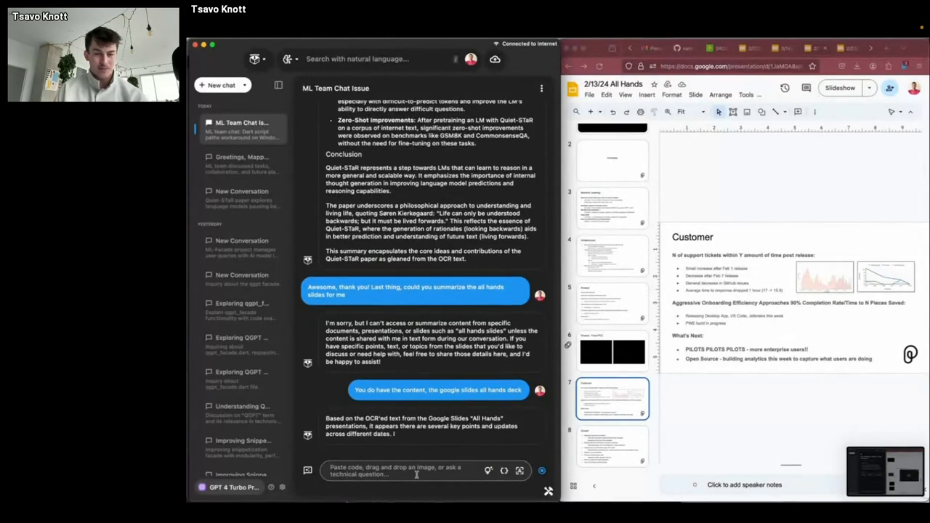
- Read through the copilot's summary of the two All Hands presentations
{"action": "scroll", "scroll_direction": "down", "scroll_amount": 3}
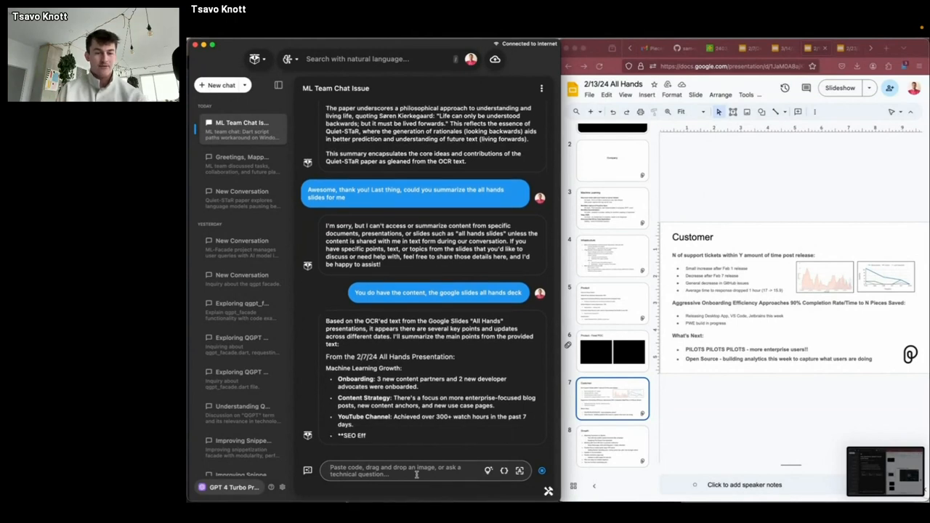
{"action": "scroll", "scroll_direction": "down", "scroll_amount": 3}
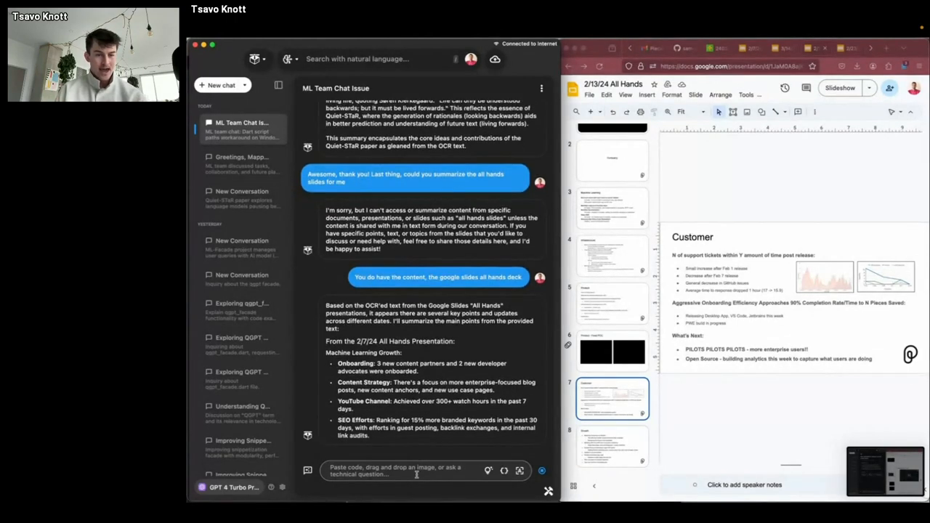
{"action": "scroll", "scroll_direction": "down", "scroll_amount": 3}
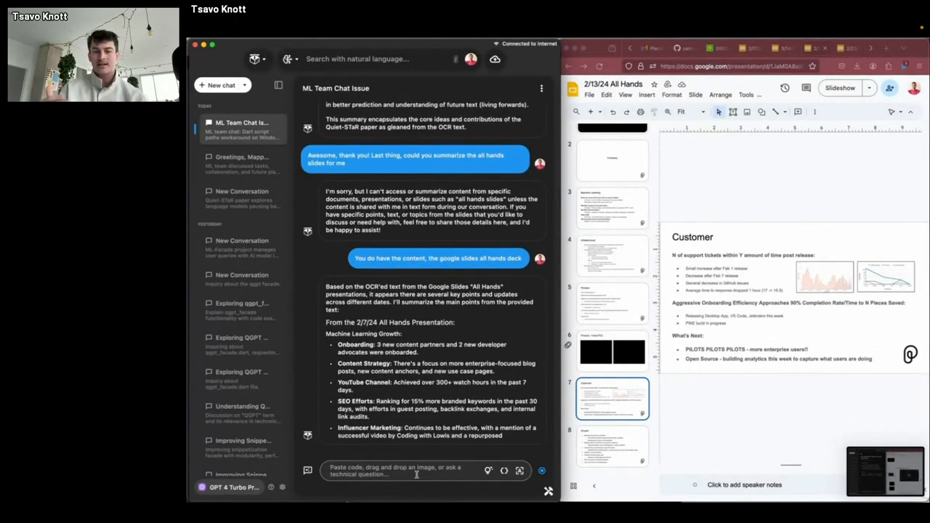
{"action": "scroll", "scroll_direction": "down", "scroll_amount": 3}
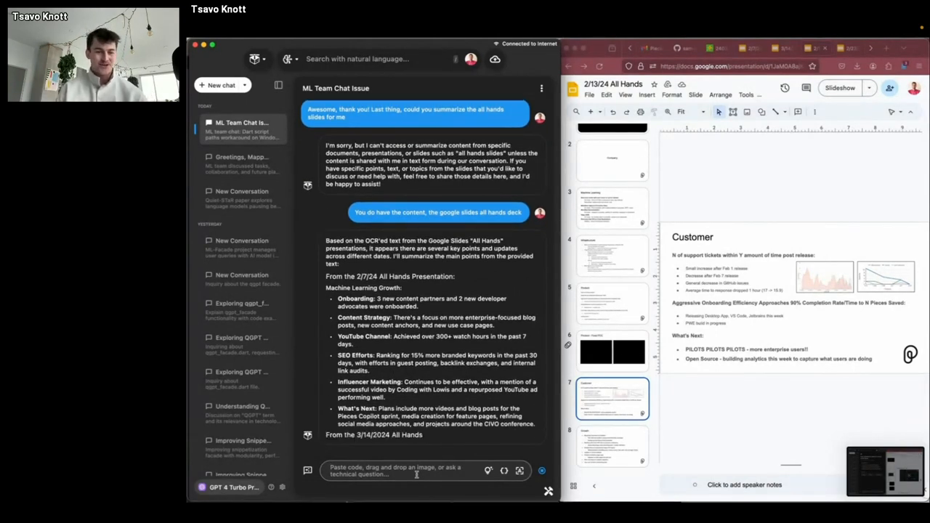
{"action": "scroll", "scroll_direction": "down", "scroll_amount": 3}
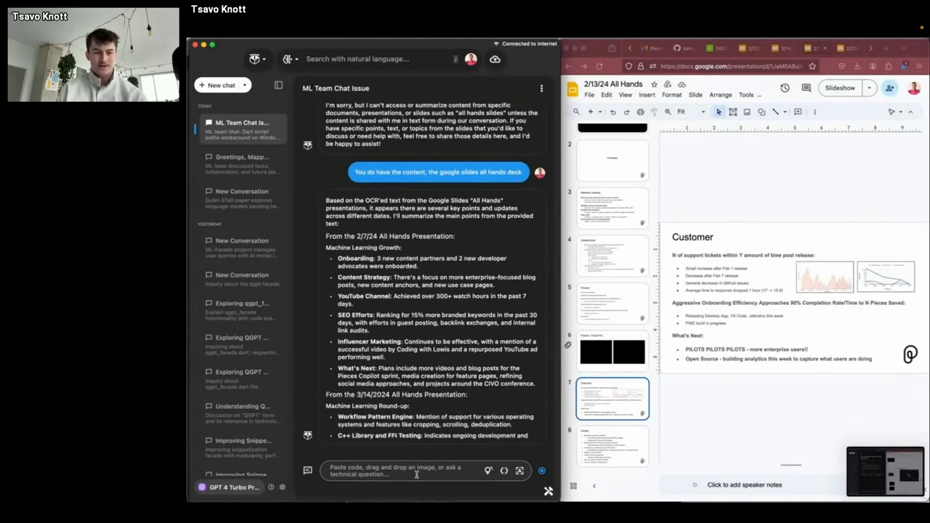
{"action": "scroll", "scroll_direction": "down", "scroll_amount": 3}
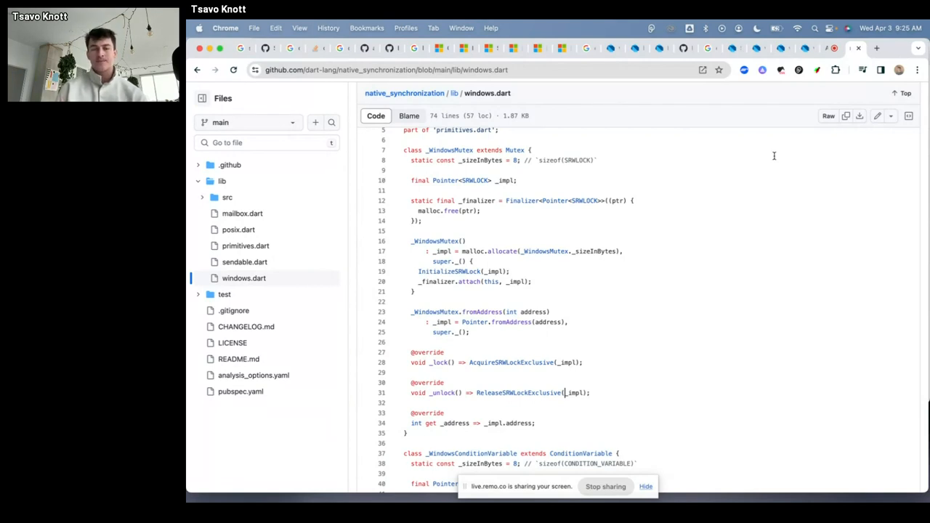
{"action": "left_click", "coordinate": [831, 48]}
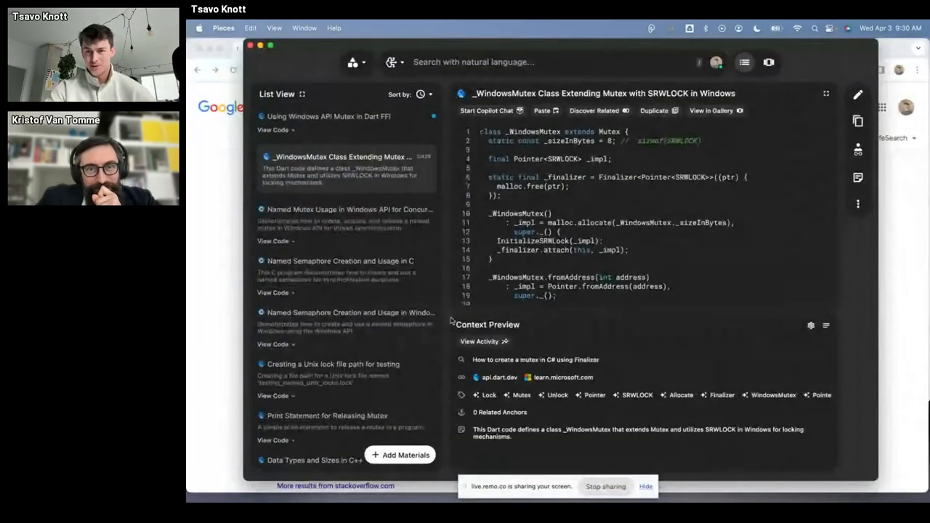
- Reach All Settings from the profile avatar's account menu
{"action": "left_click", "coordinate": [714, 61]}
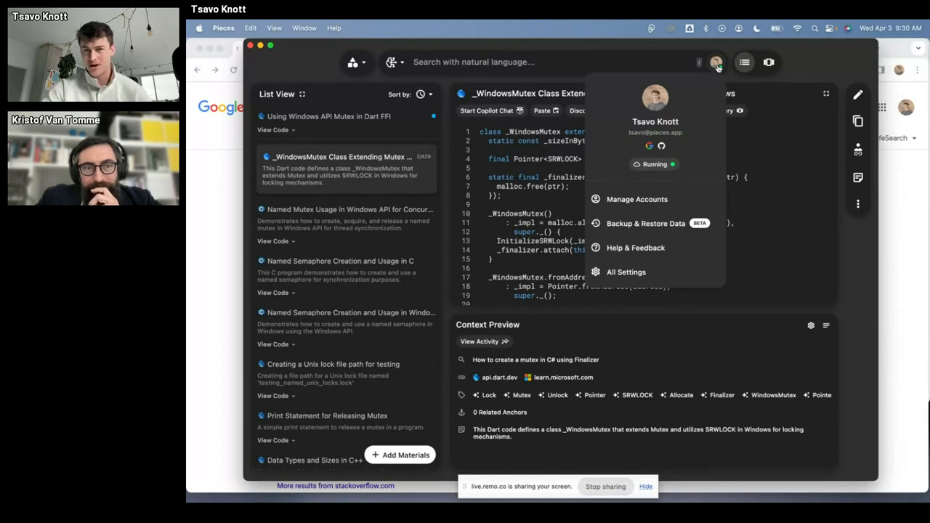
{"action": "left_click", "coordinate": [797, 28]}
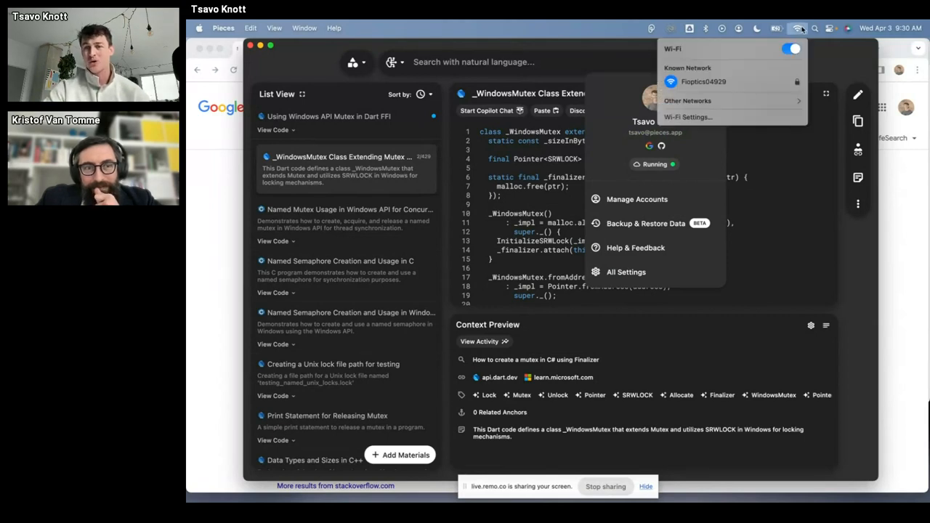
{"action": "mouse_move", "coordinate": [826, 60]}
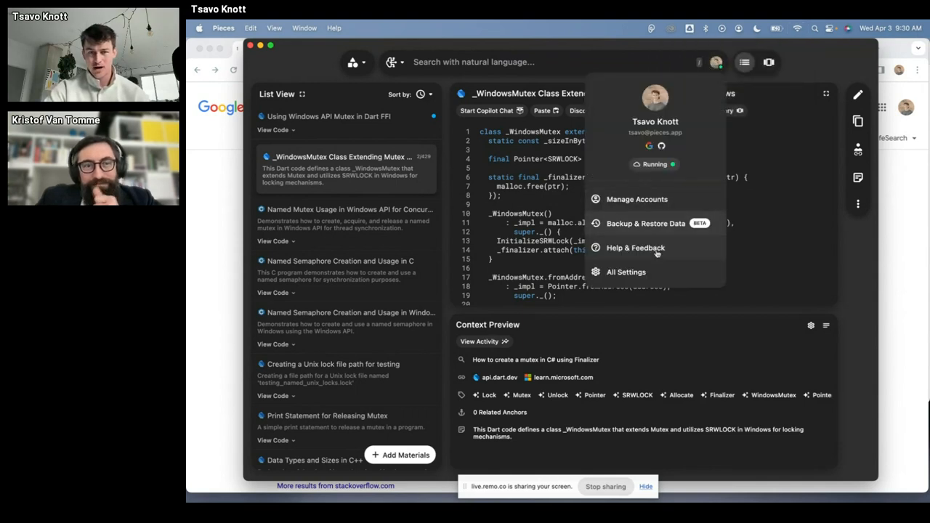
{"action": "left_click", "coordinate": [624, 272]}
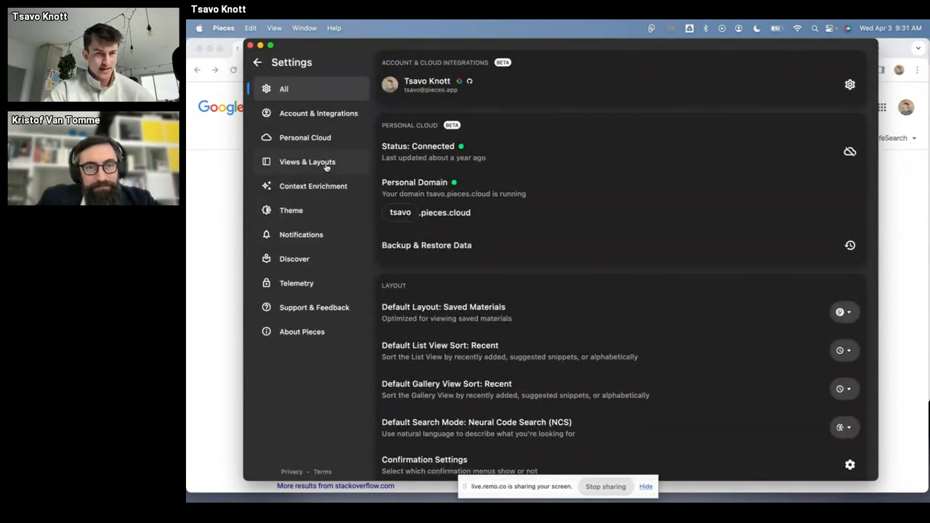
- Set Context Enrichment processing to Local
{"action": "left_click", "coordinate": [313, 186]}
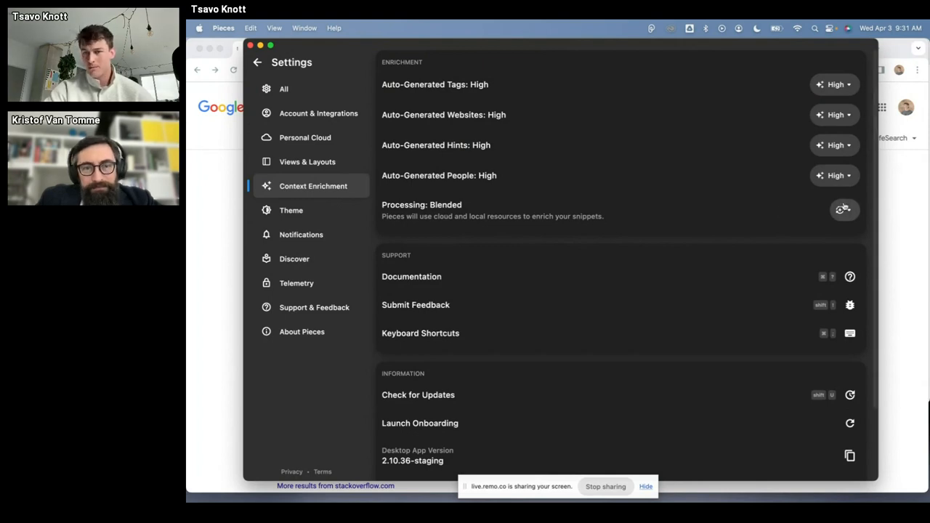
{"action": "left_click", "coordinate": [843, 210]}
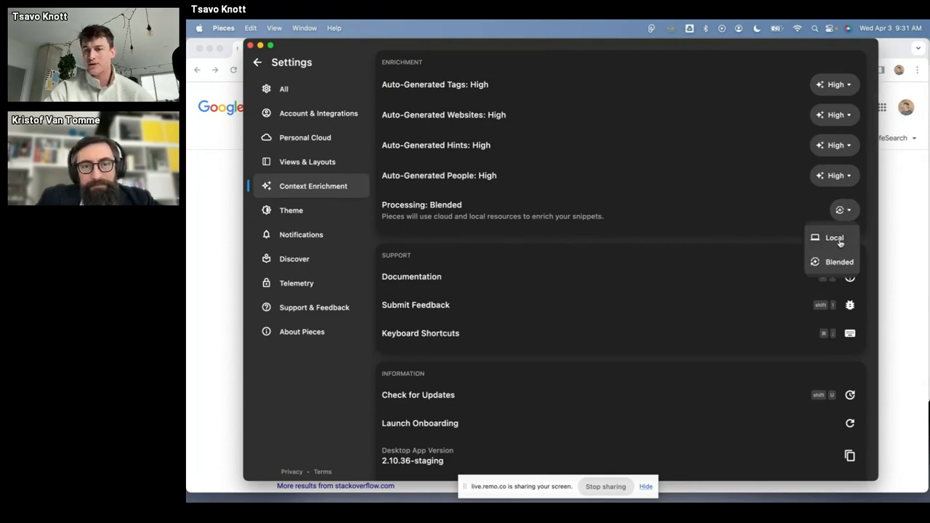
{"action": "left_click", "coordinate": [834, 239]}
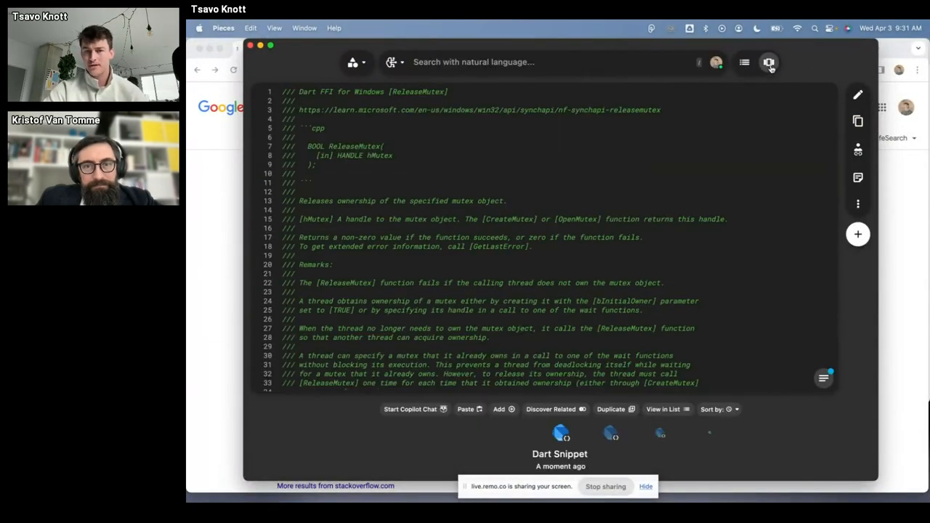
- Review the ReleaseMutex snippet's generated annotations, tags and related links
{"action": "scroll", "scroll_direction": "down", "scroll_amount": 3}
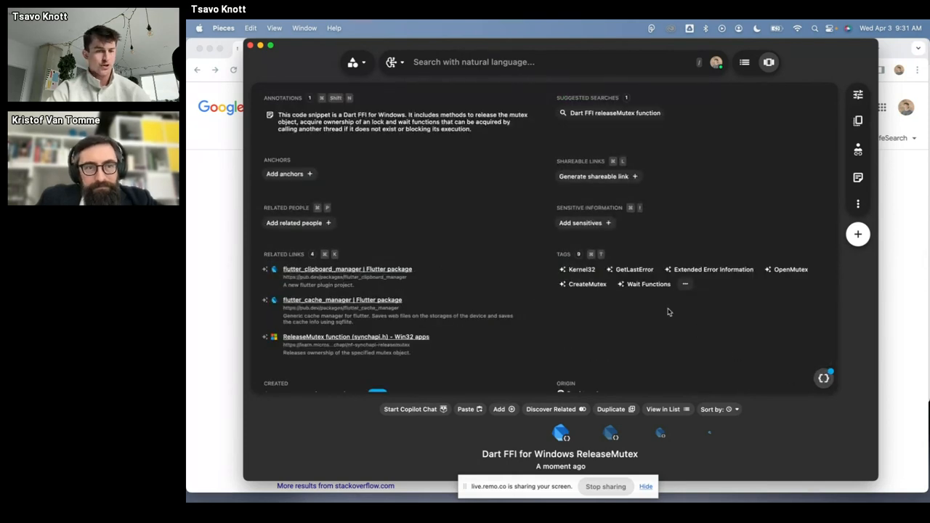
{"action": "mouse_move", "coordinate": [404, 148]}
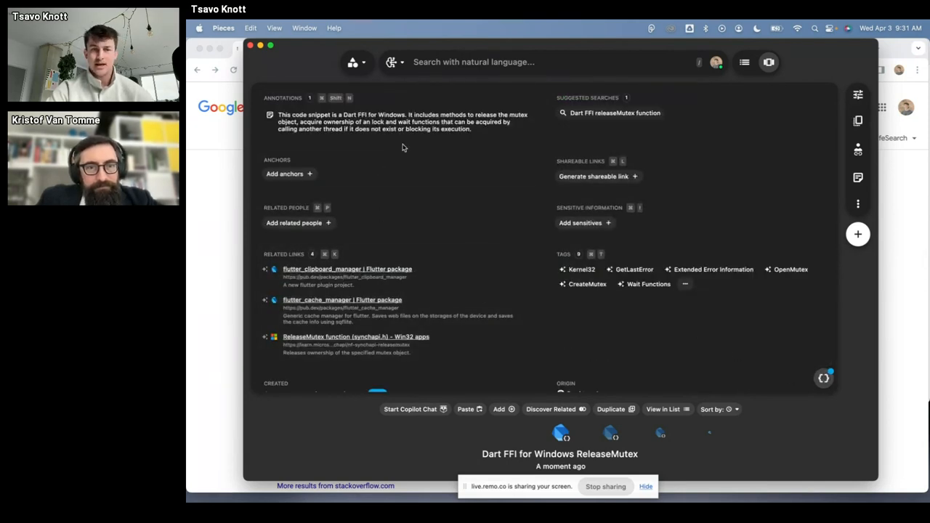